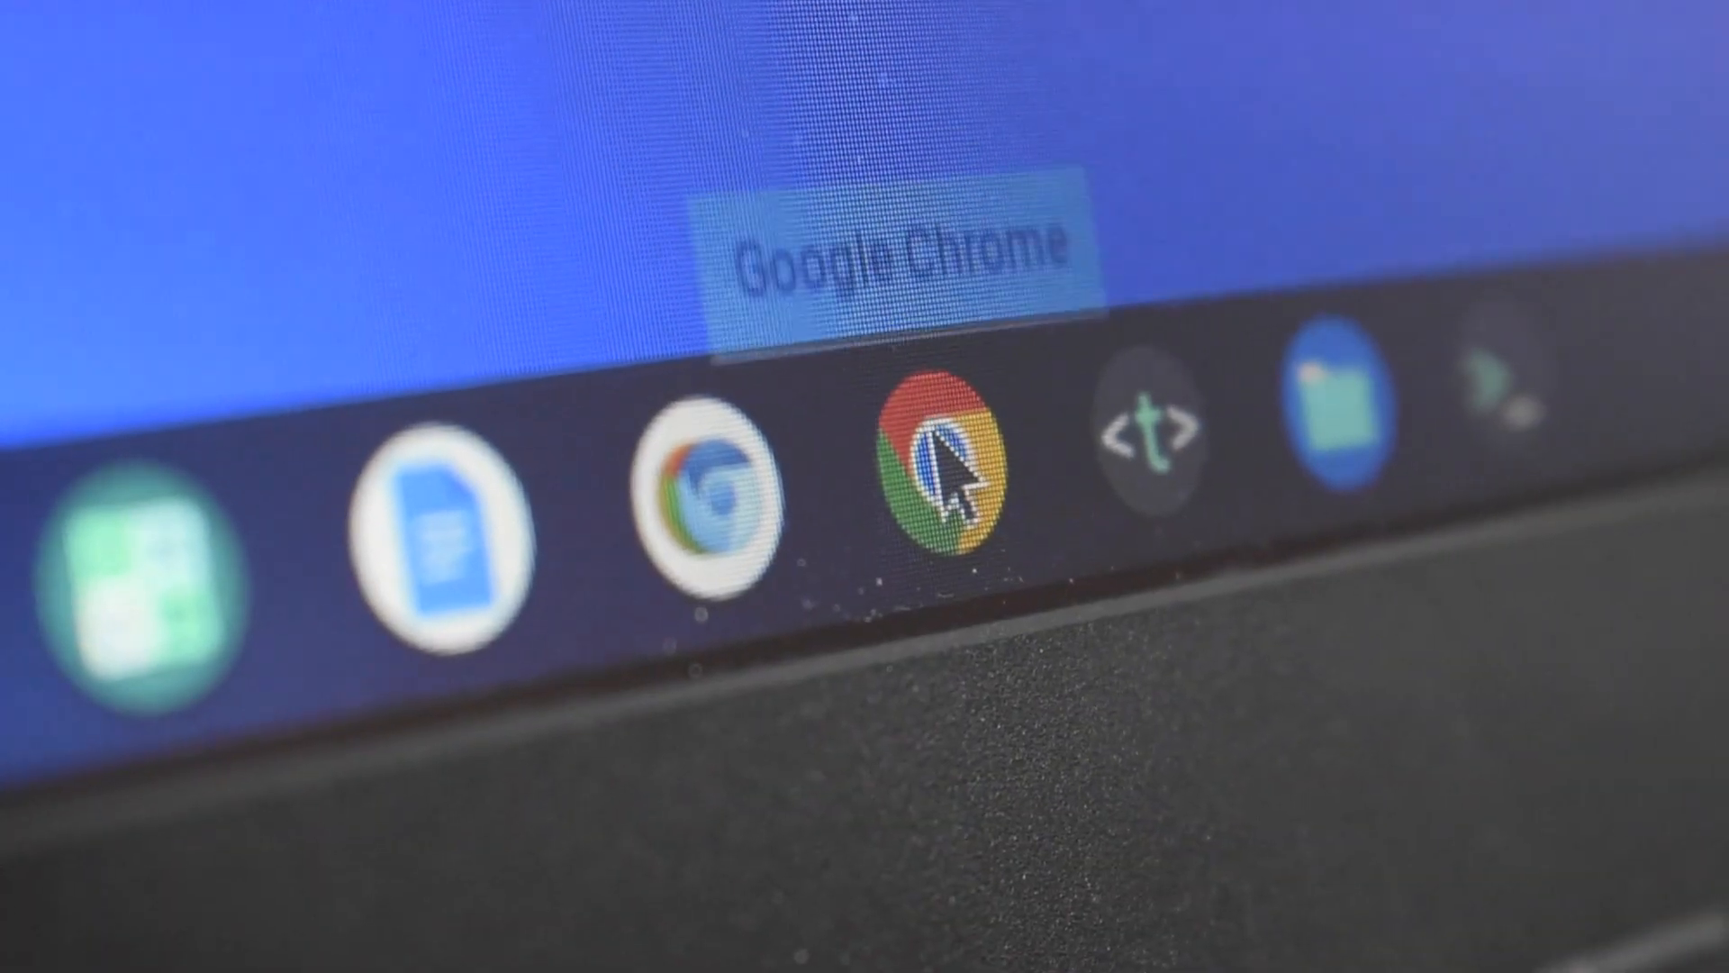
- Search the Chrome Web Store for 'chromebook recovery utility' from a fresh Chrome window
left_click(936, 475)
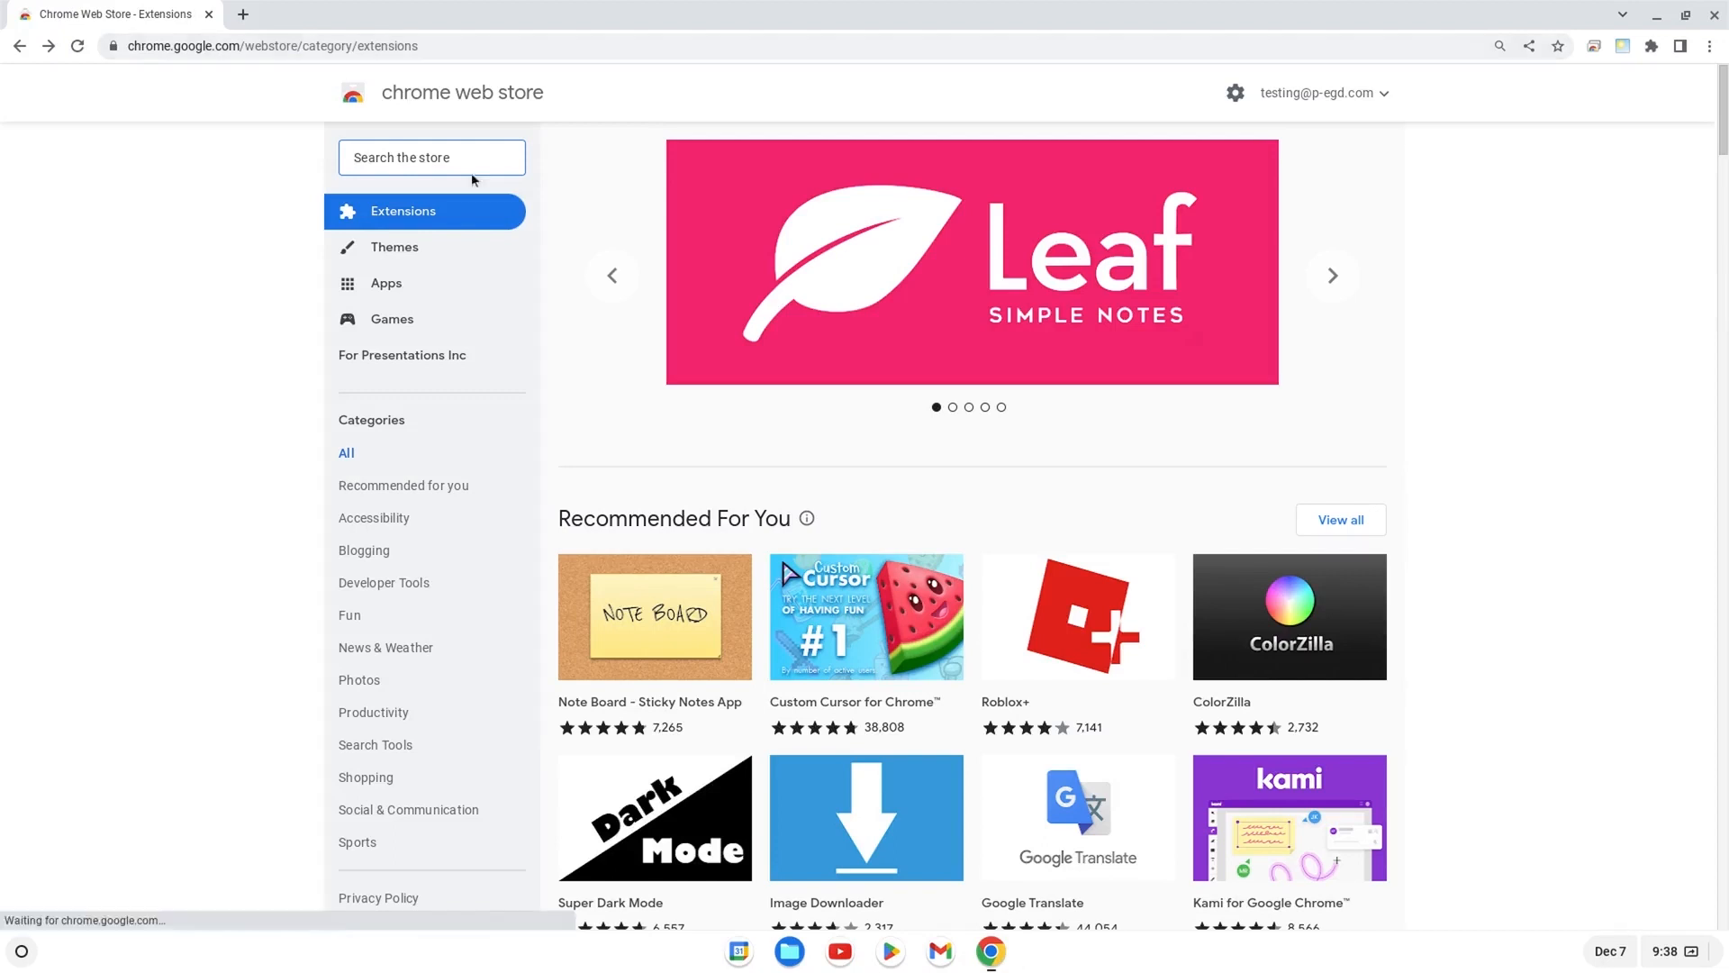
type("chromebook recovery")
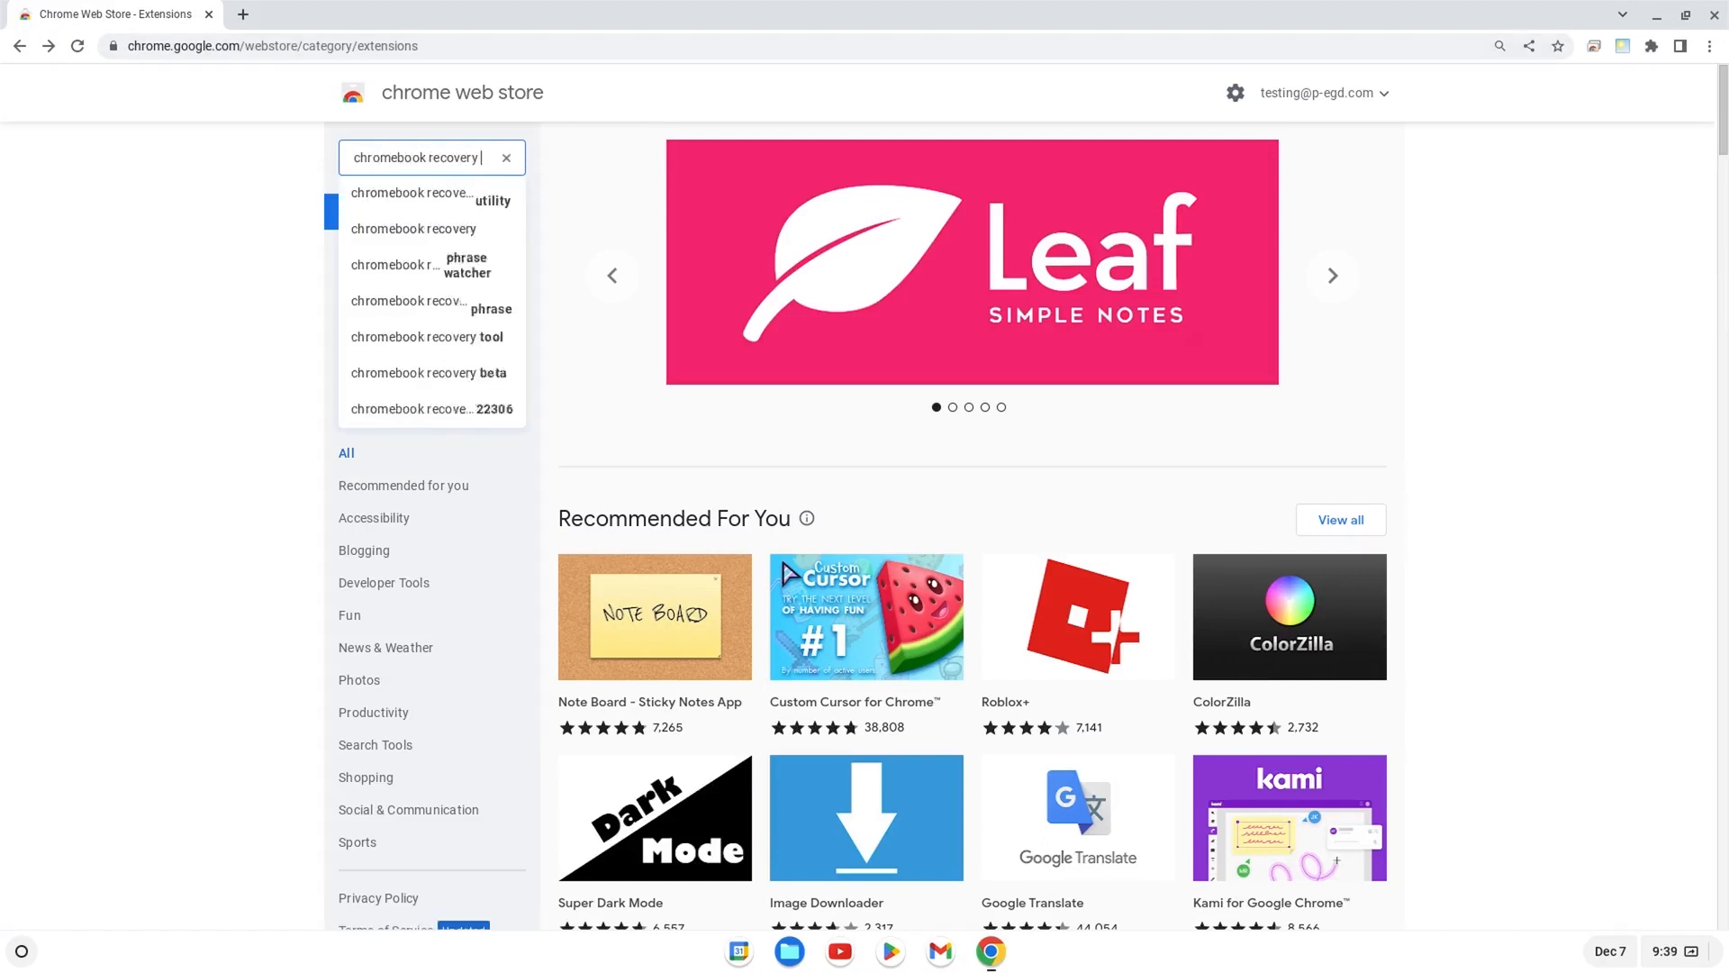
left_click(433, 199)
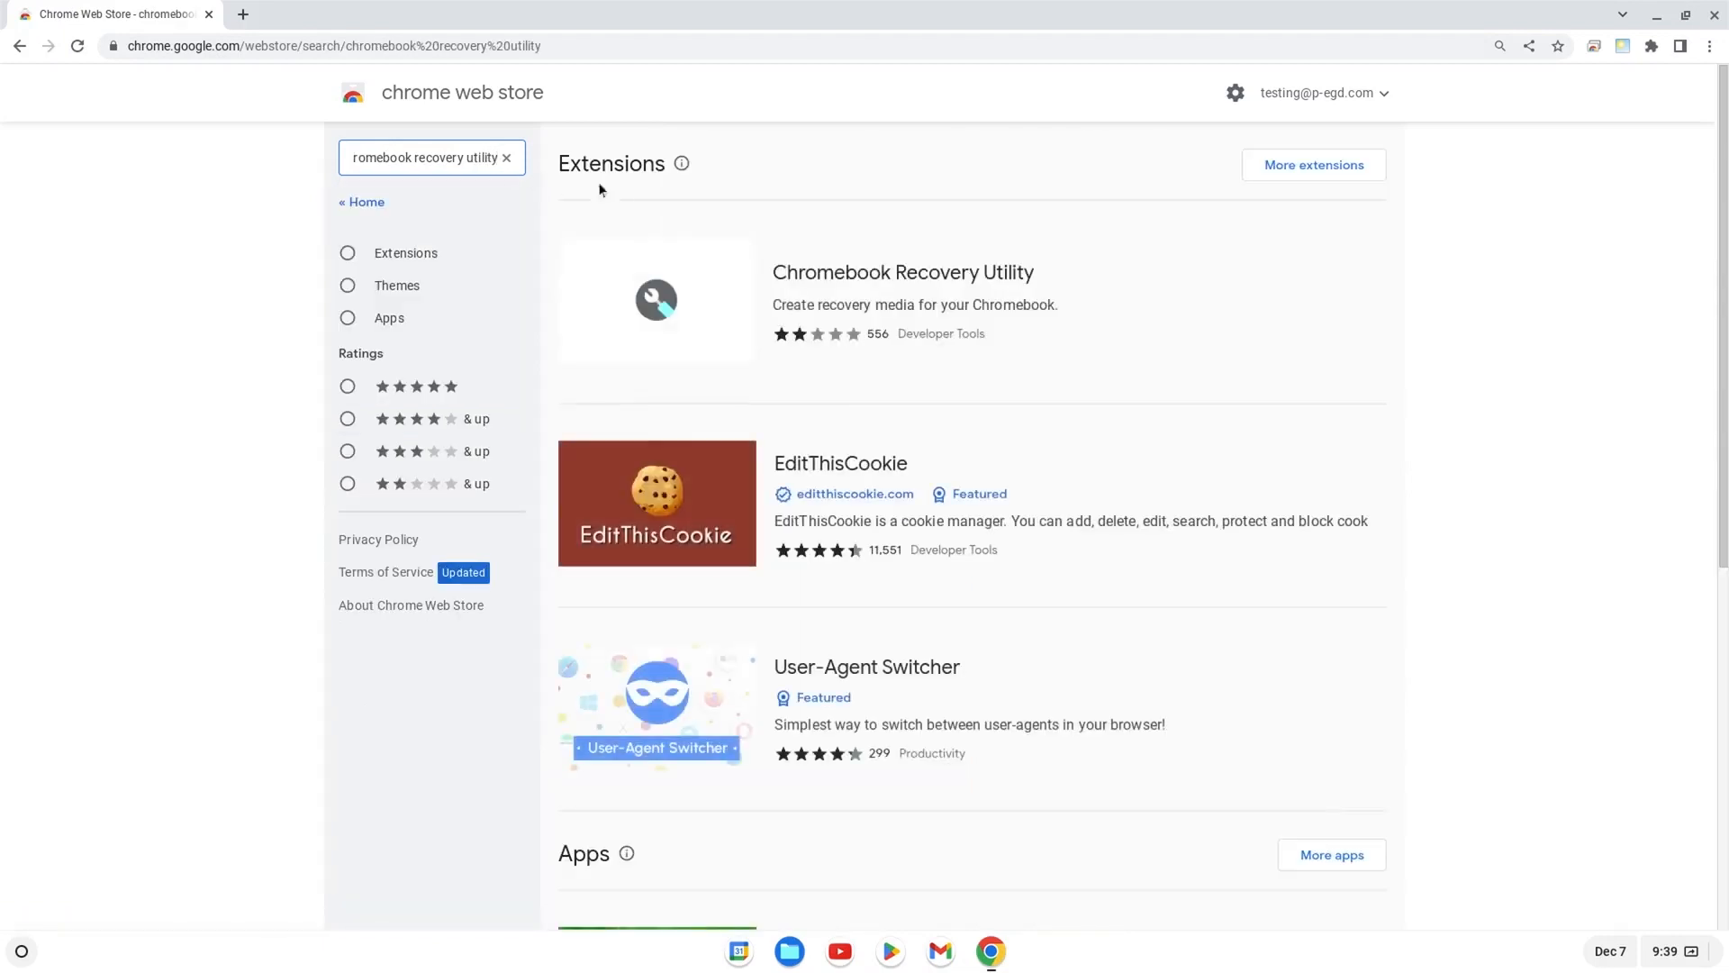
- Install the Chromebook Recovery Utility extension and launch its recovery-media window
left_click(904, 272)
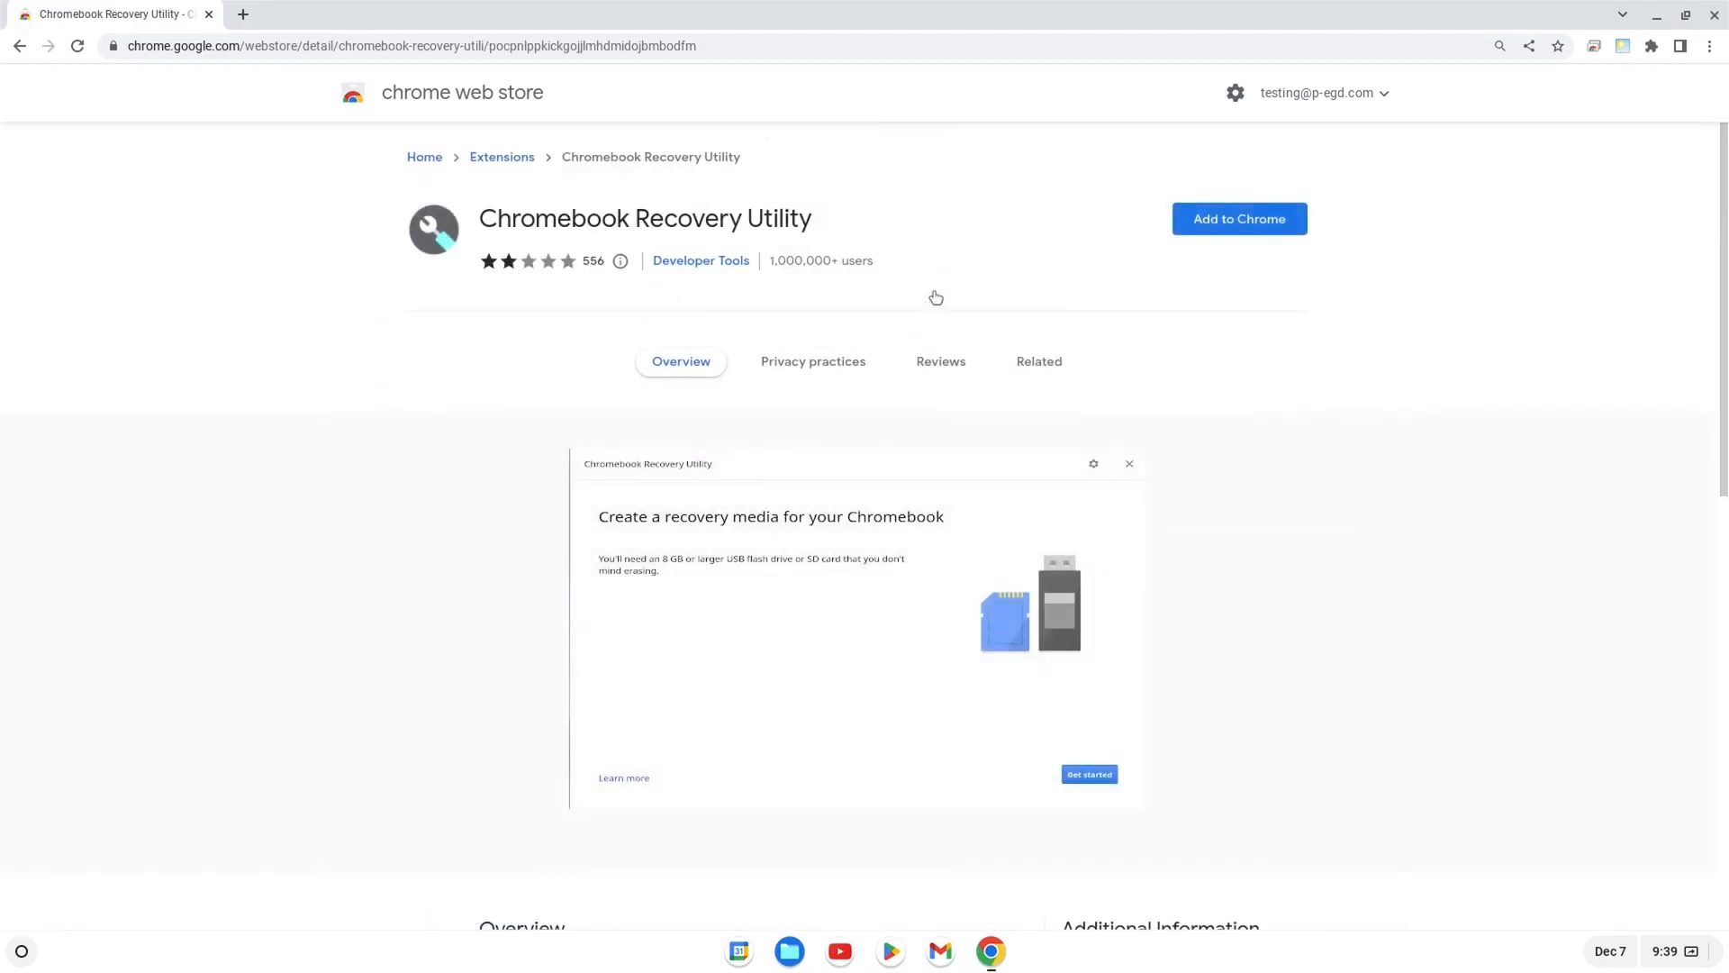
left_click(1240, 218)
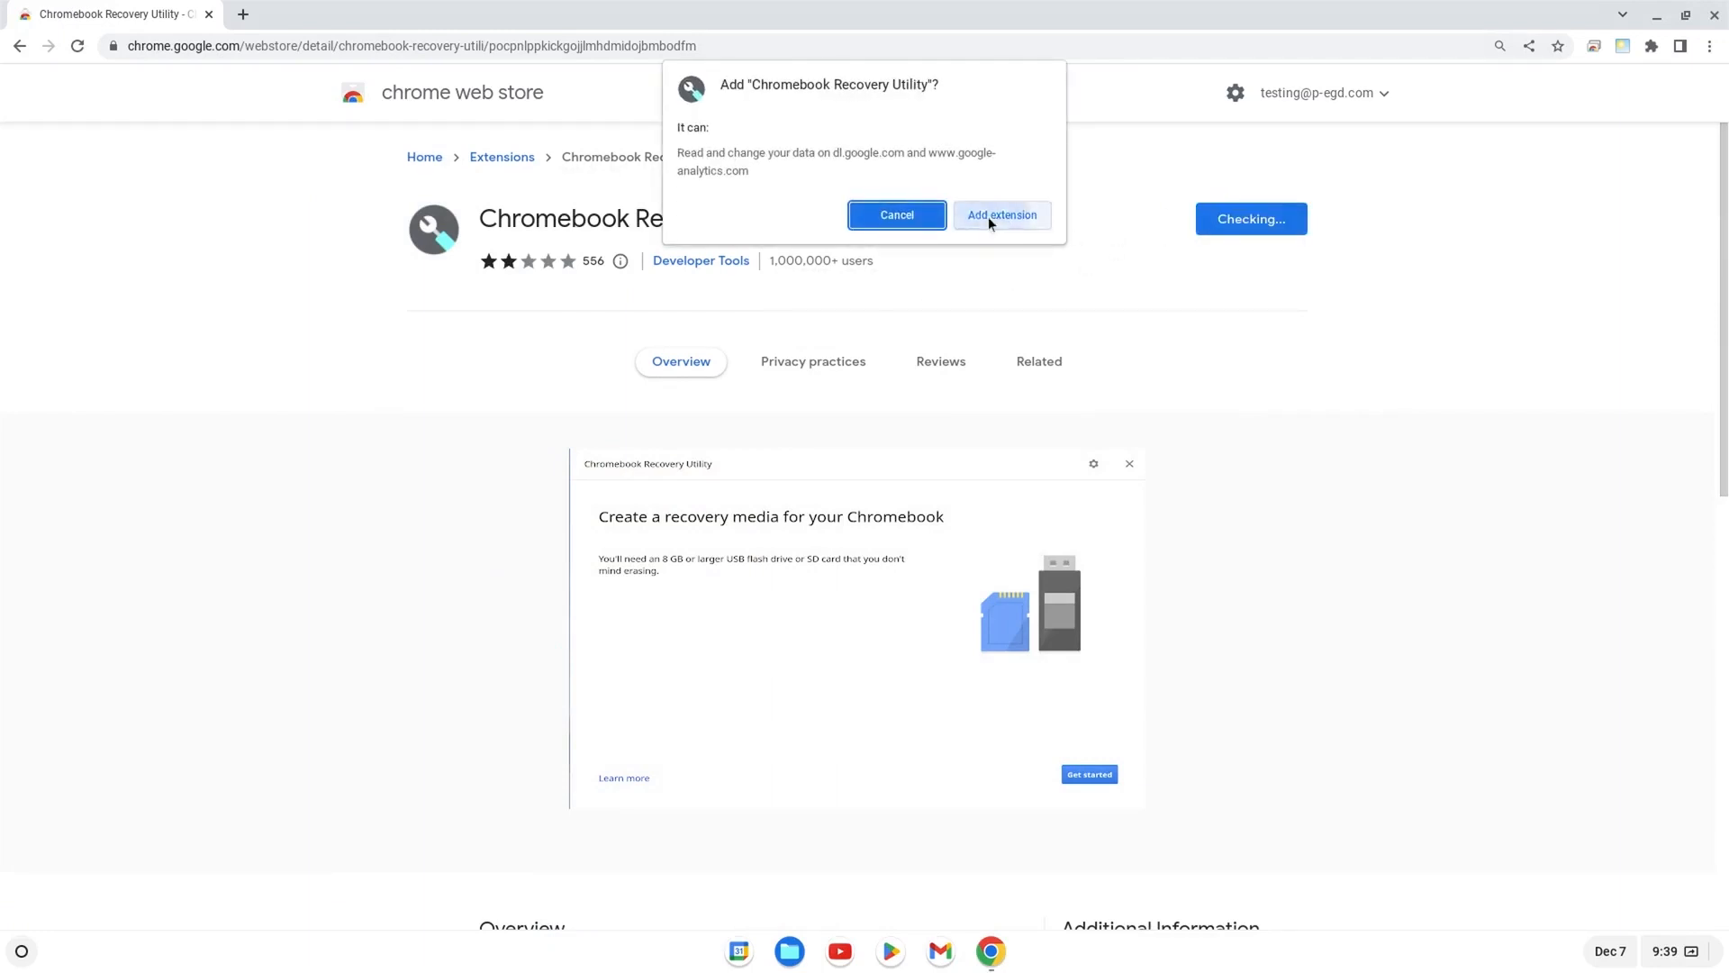
left_click(1001, 214)
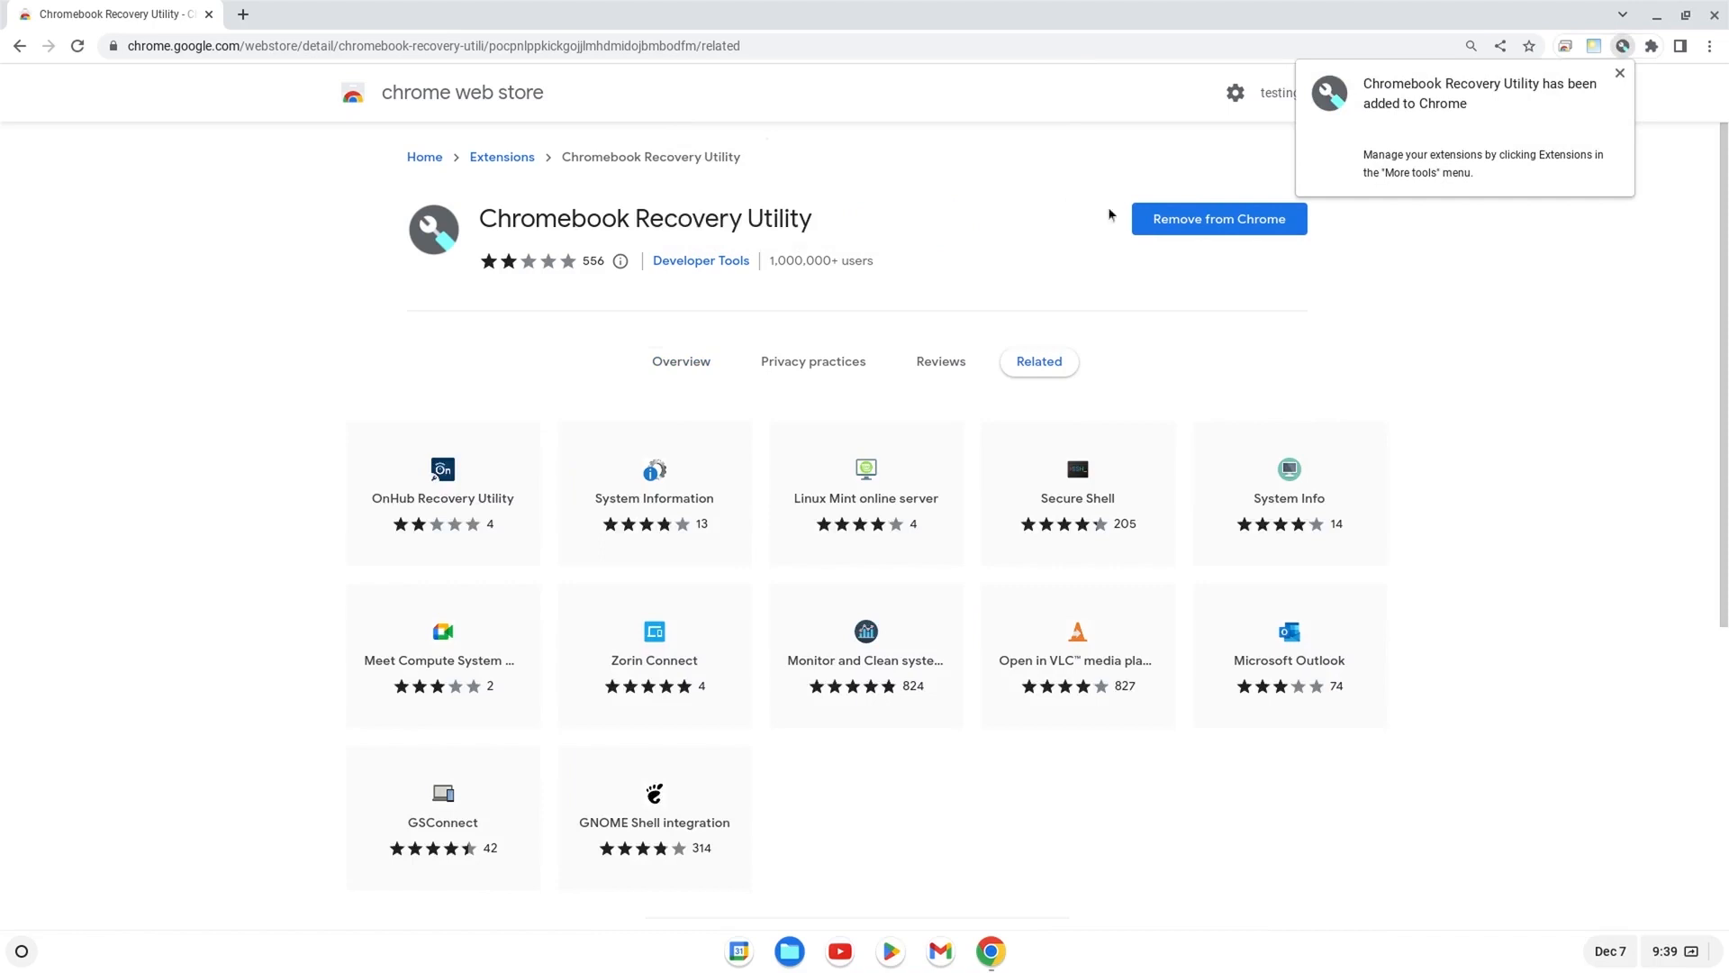
left_click(1617, 72)
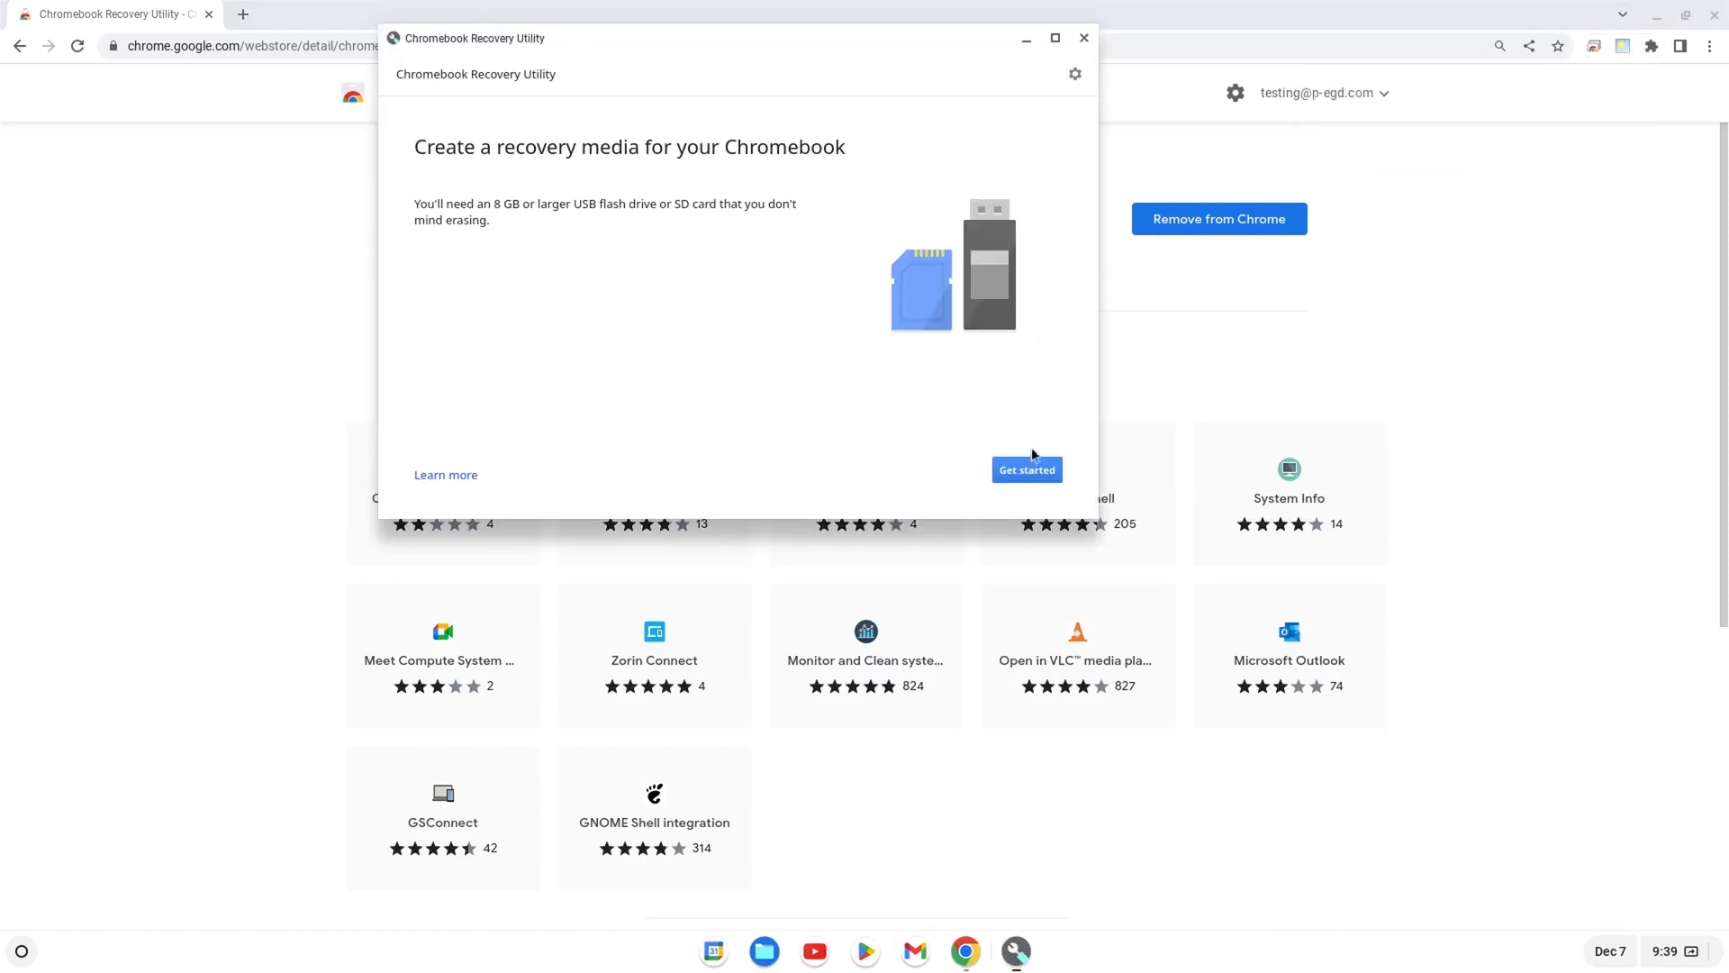
- Identify the device from the model list as Google ChromeOS Flex / ChromeOS Flex and continue
left_click(1027, 468)
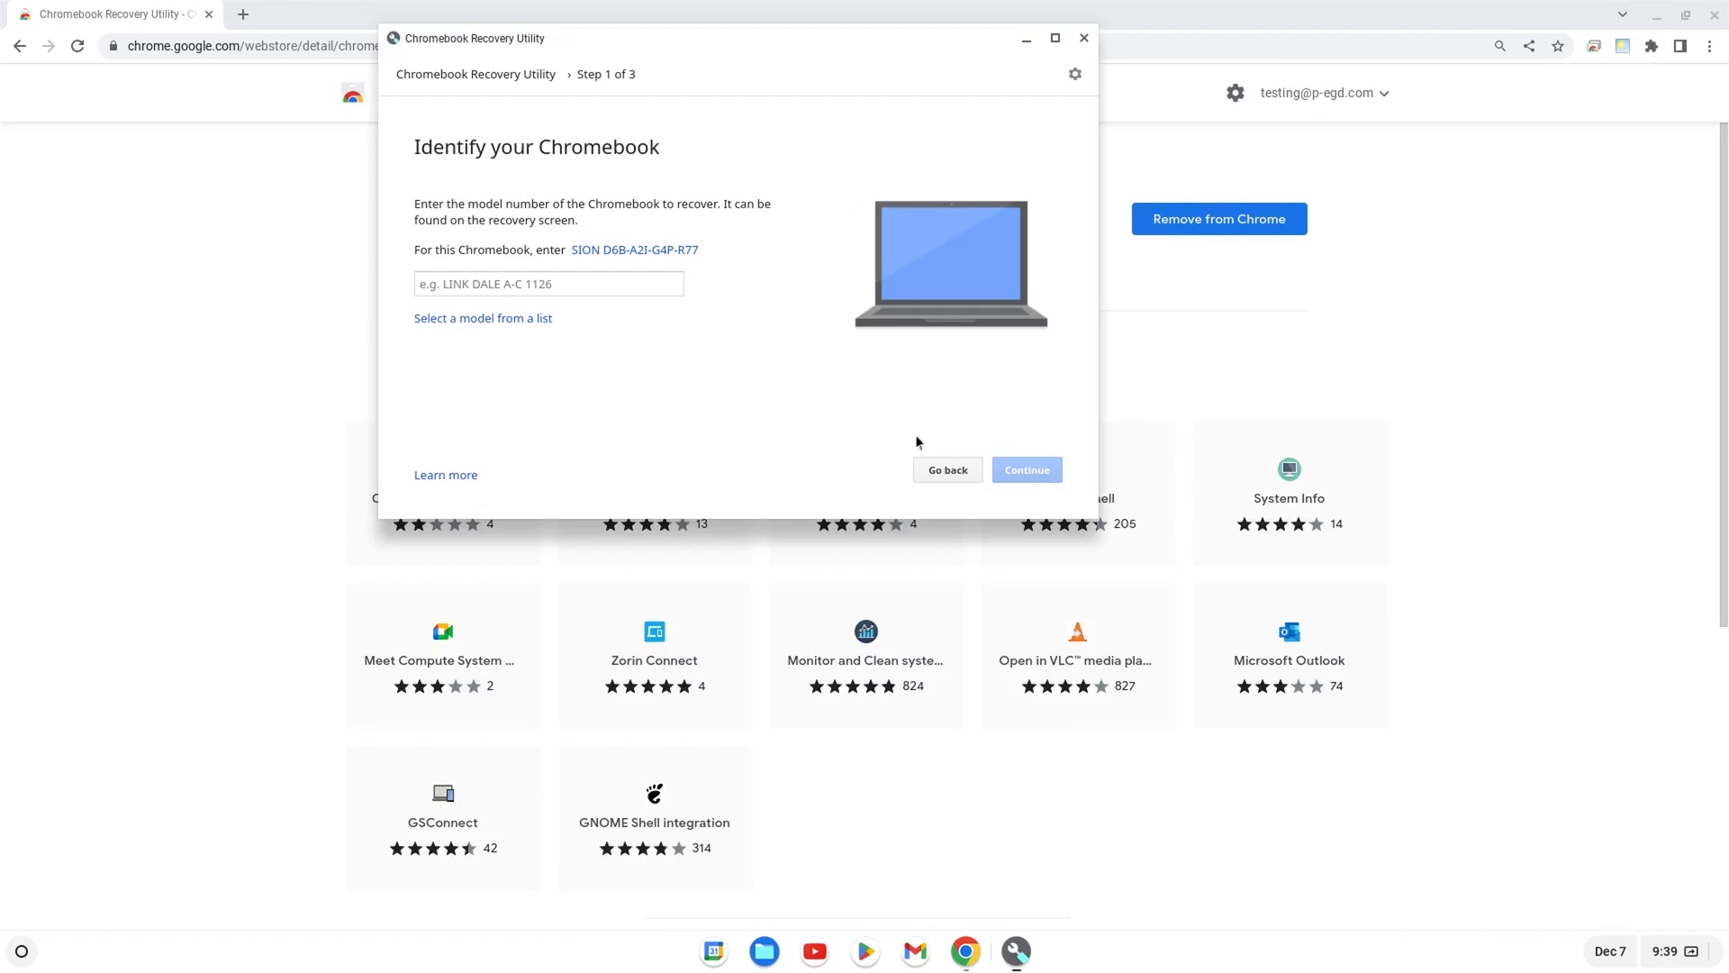
left_click(483, 317)
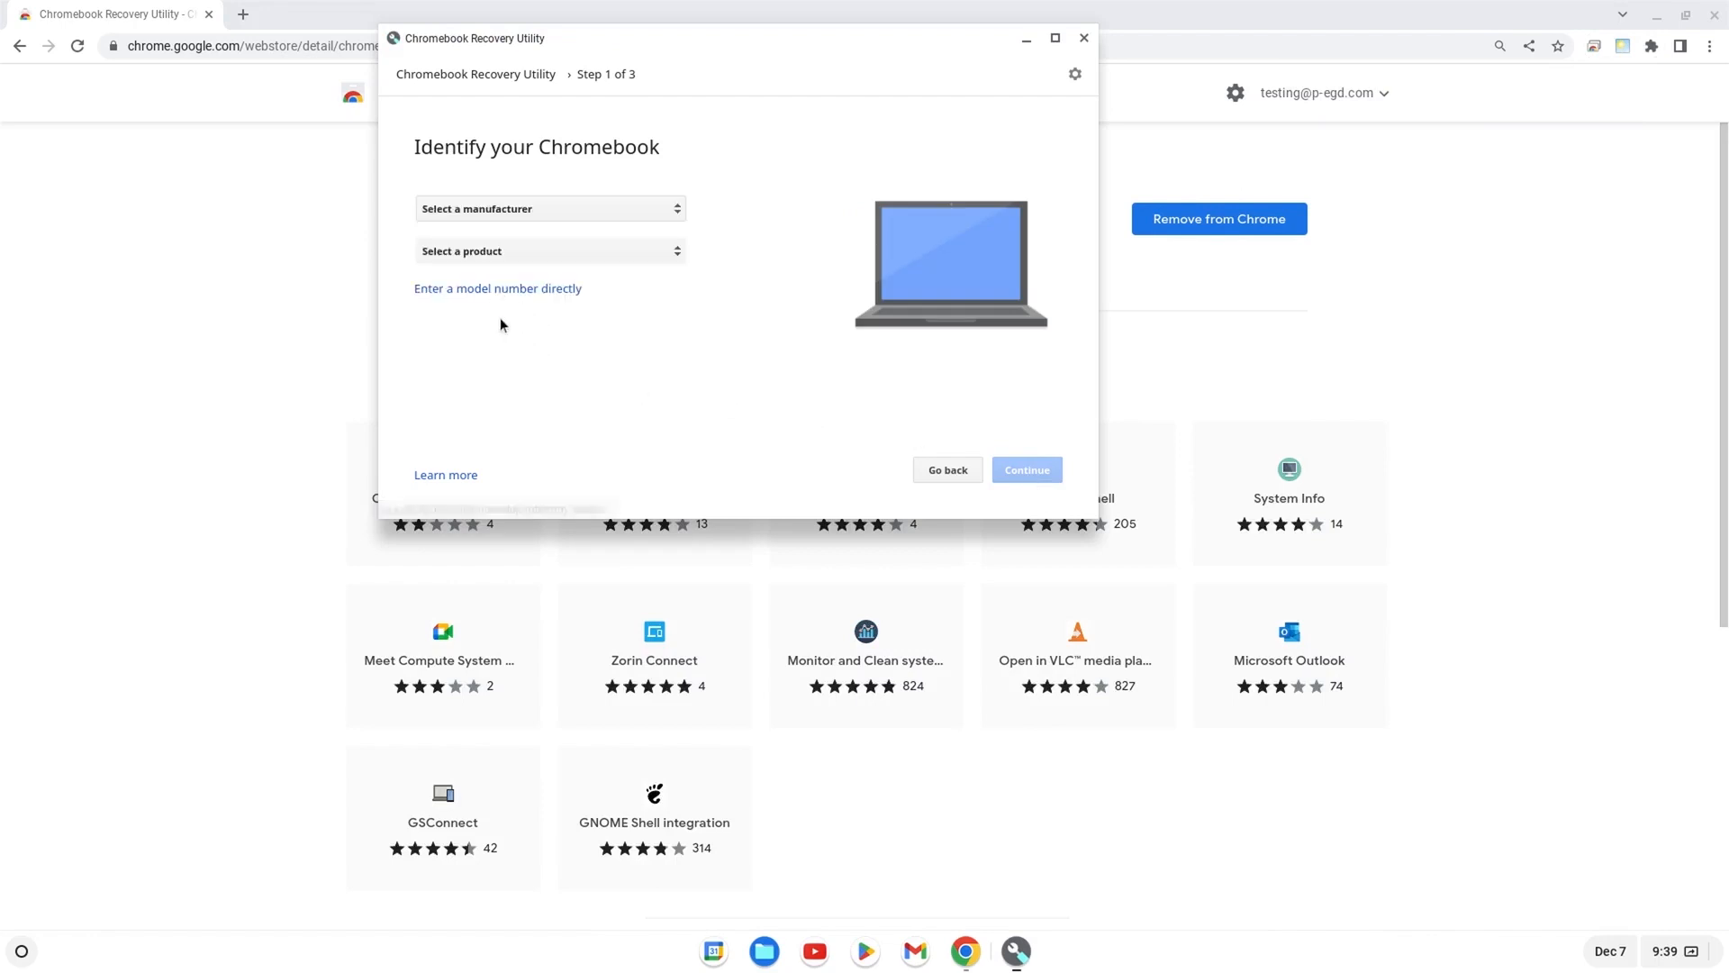
mouse_move(510, 288)
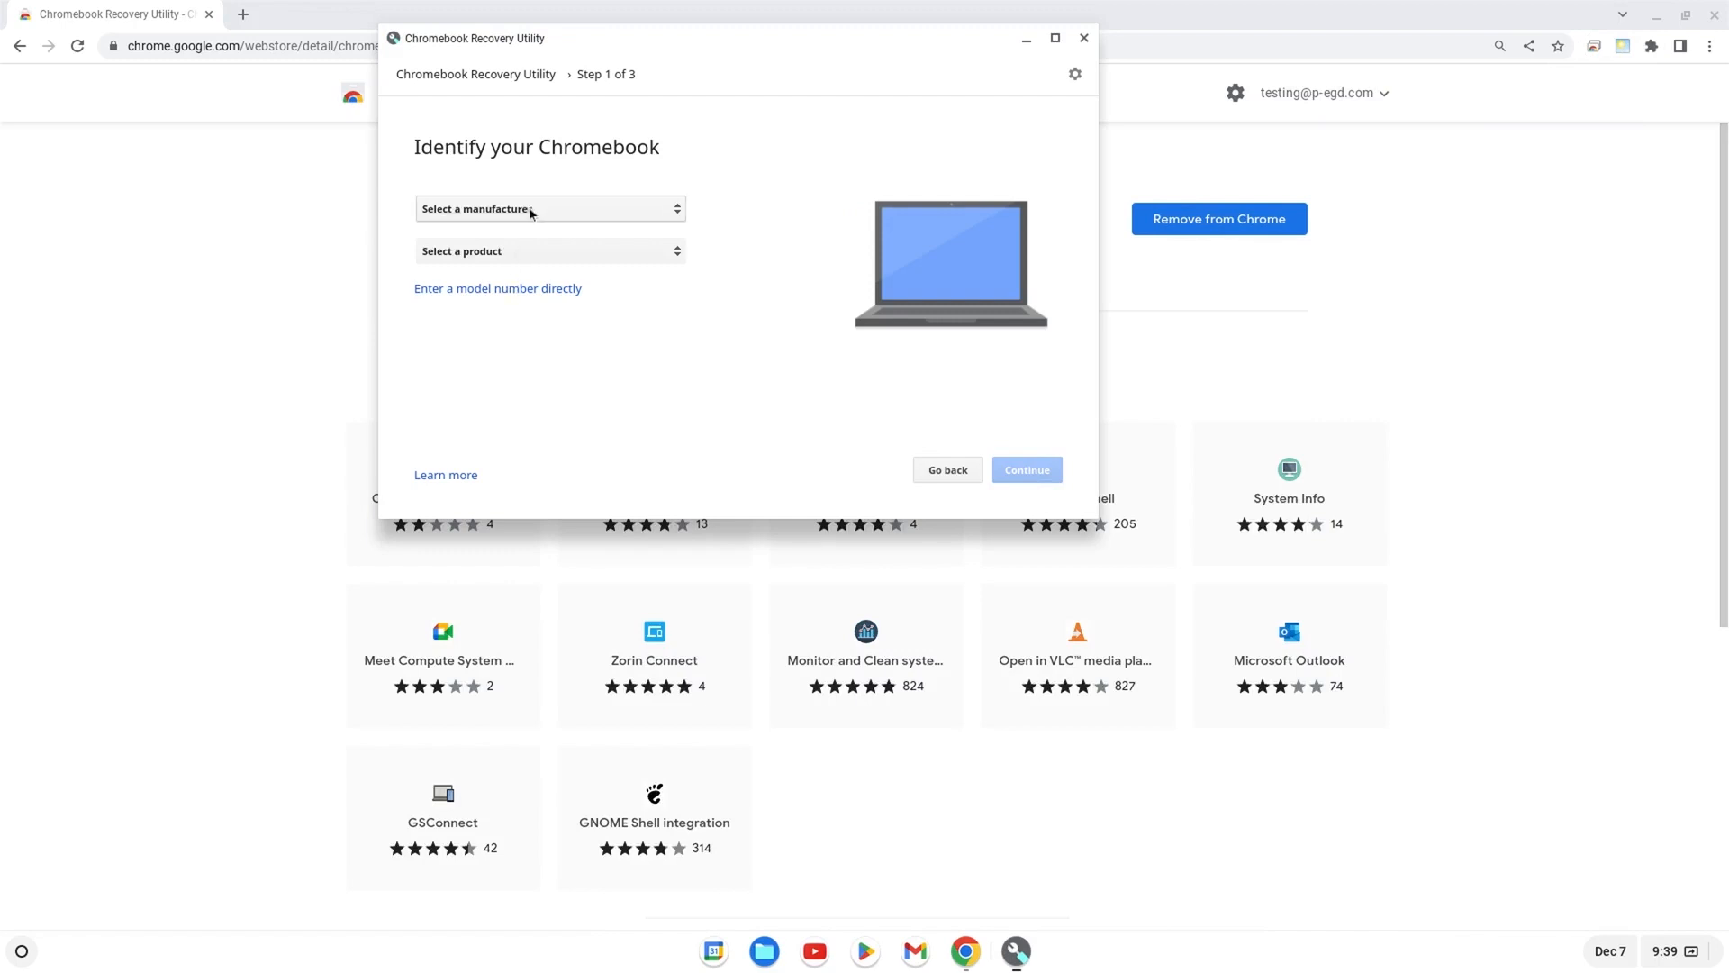
left_click(551, 209)
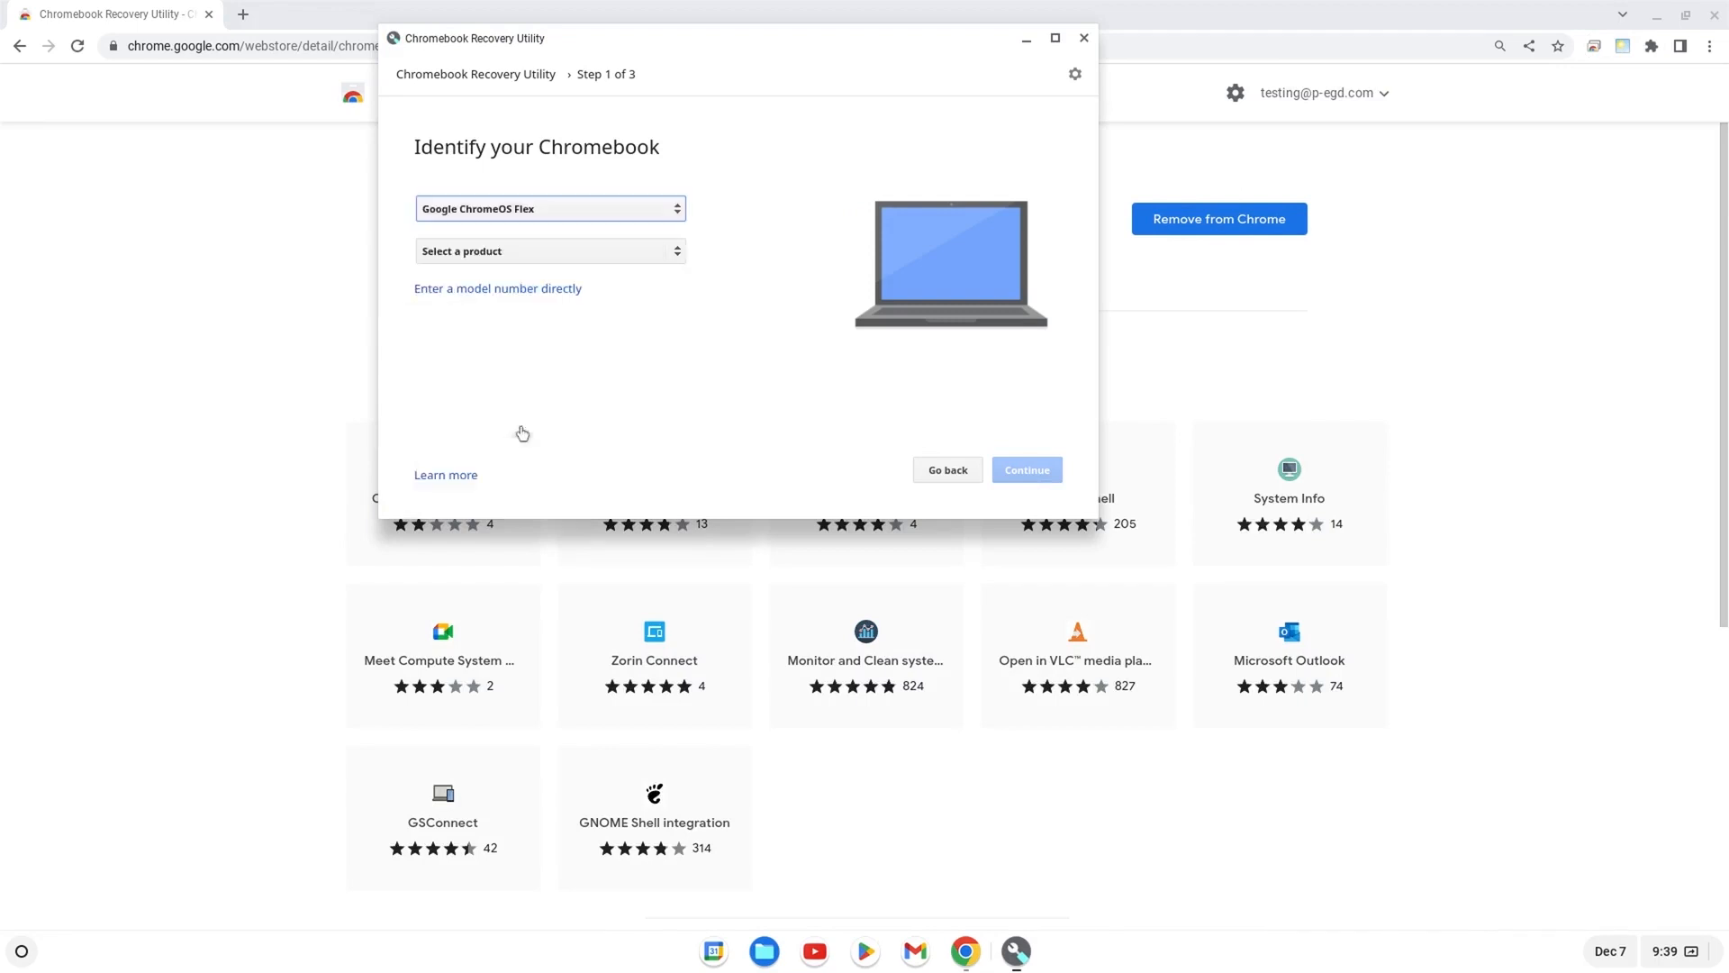
left_click(552, 251)
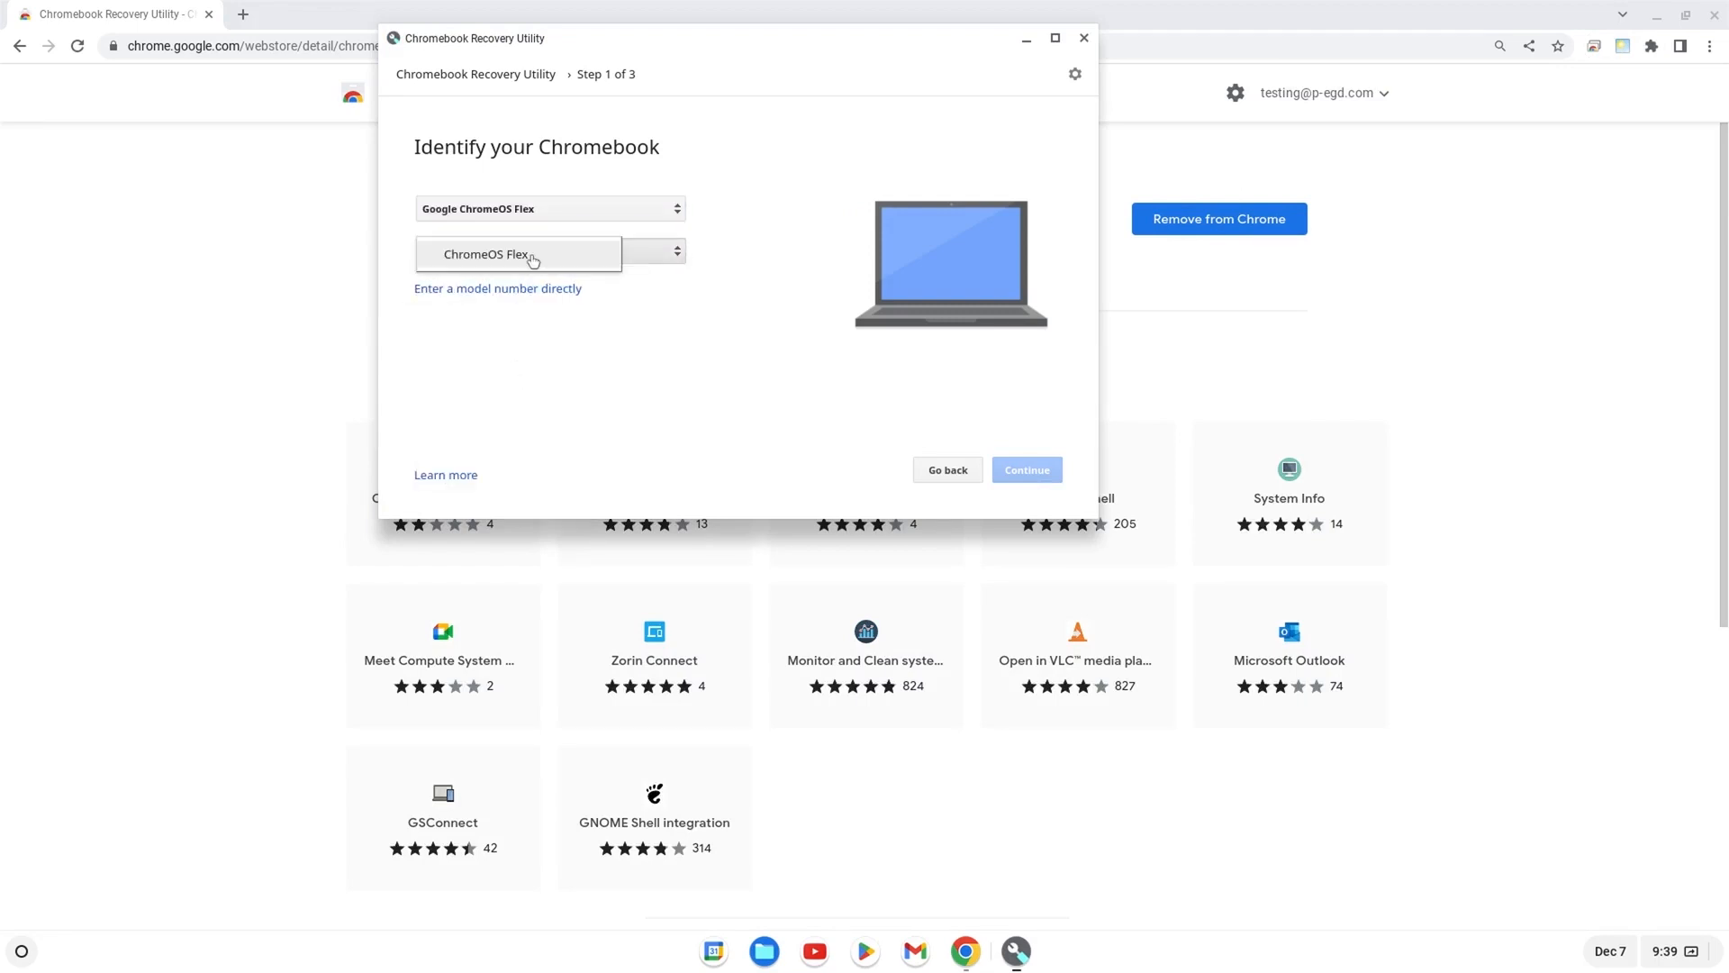
left_click(517, 256)
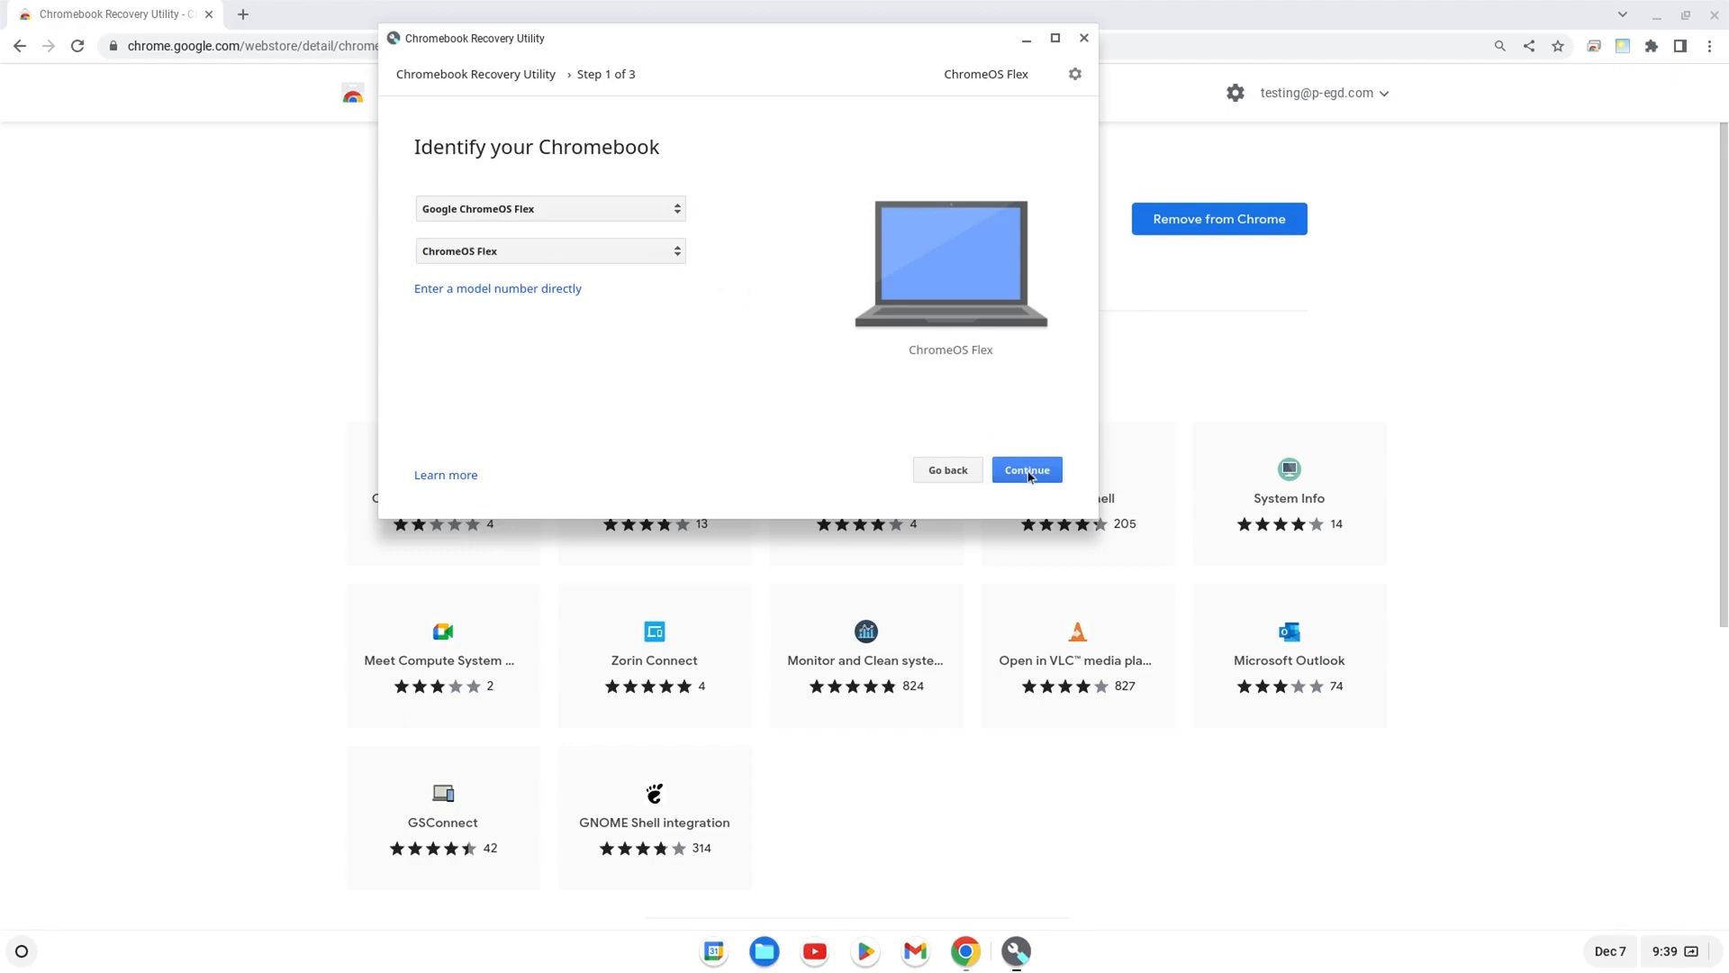
left_click(1026, 468)
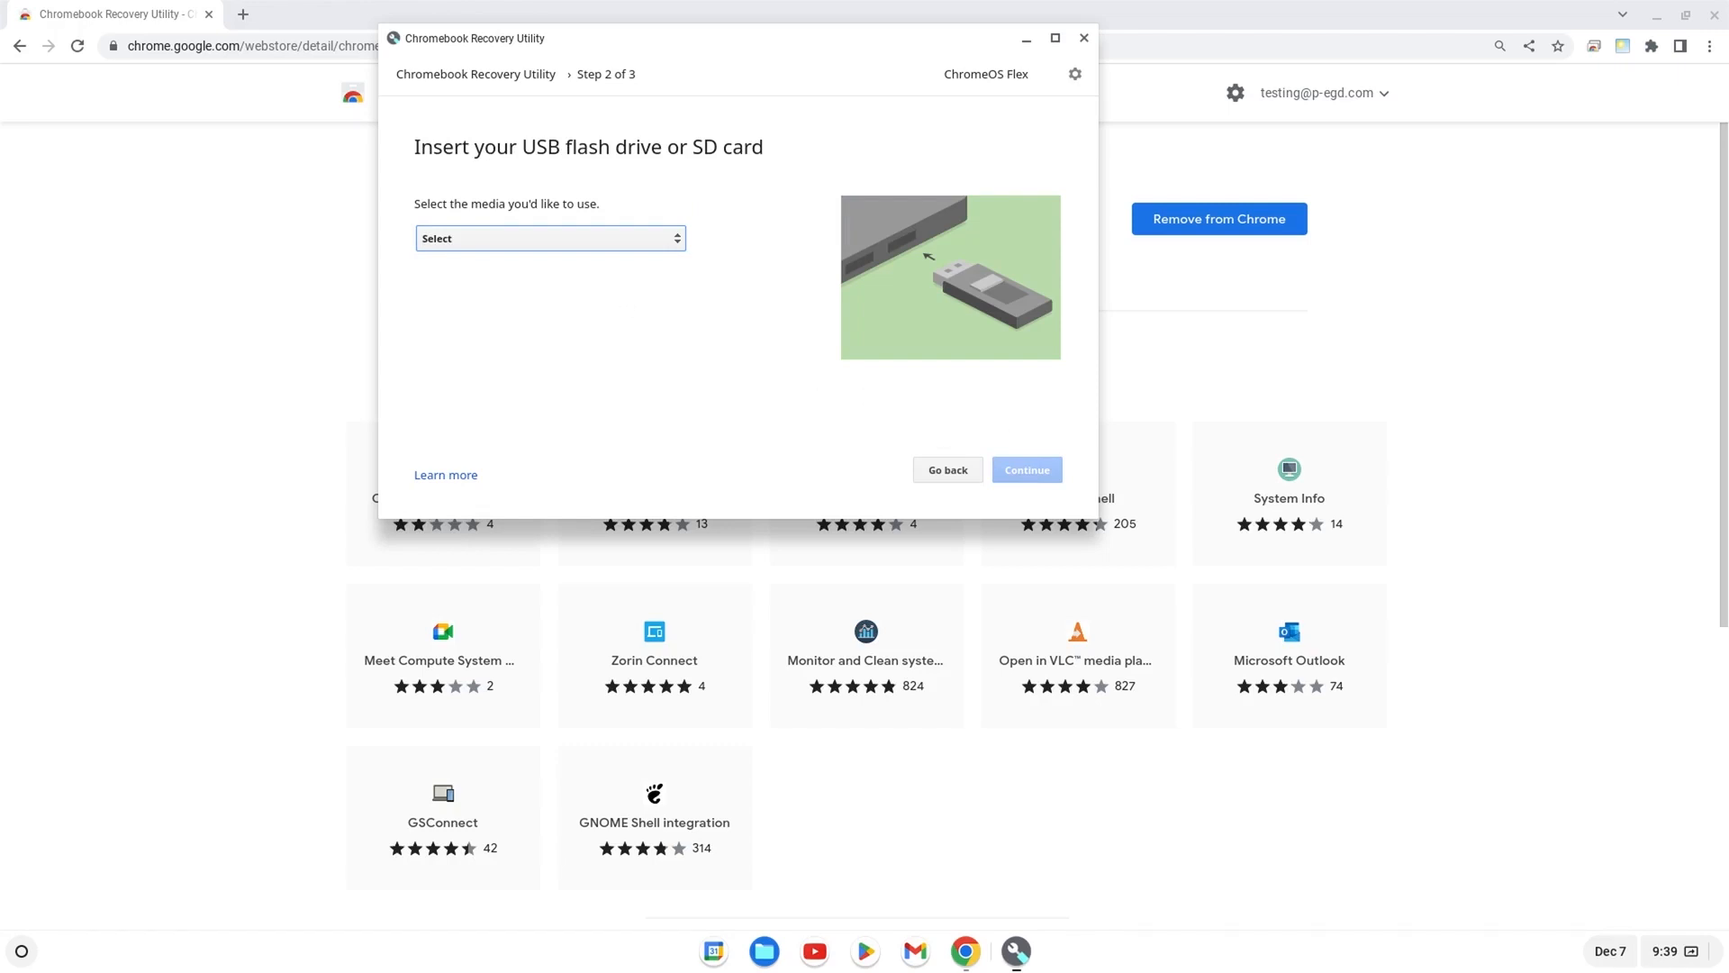
mouse_move(567, 259)
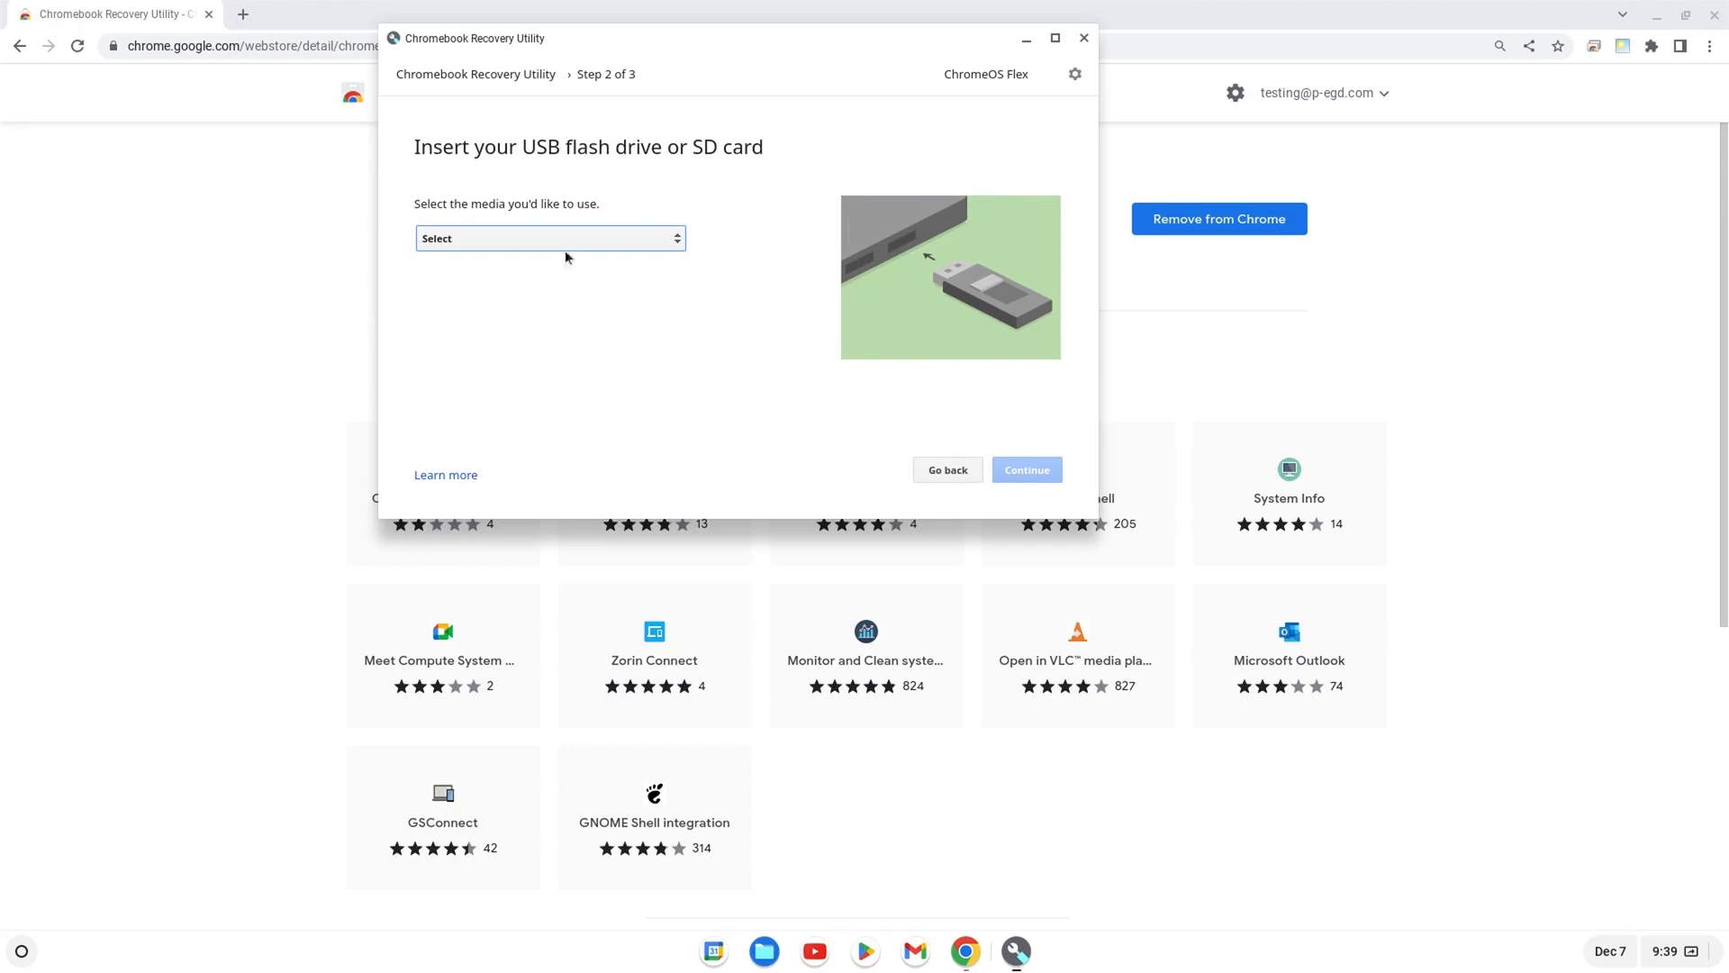
- Select USB Drive - 14.9 GB as the media and start writing the recovery image
left_click(549, 237)
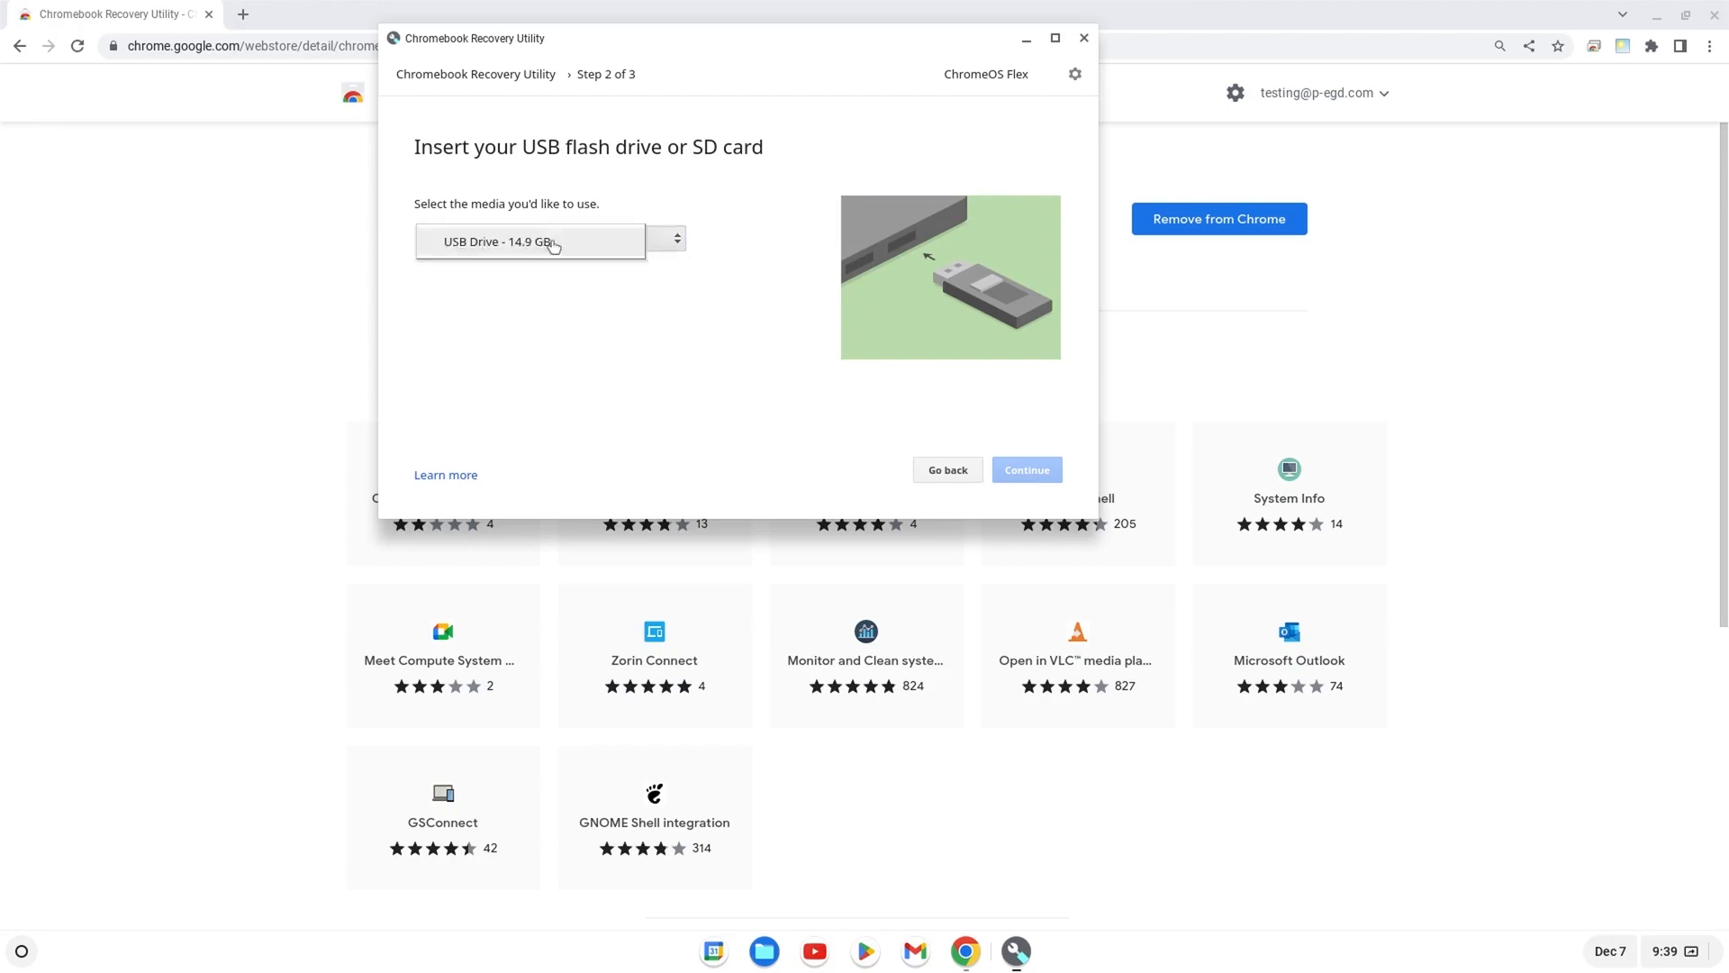
left_click(546, 241)
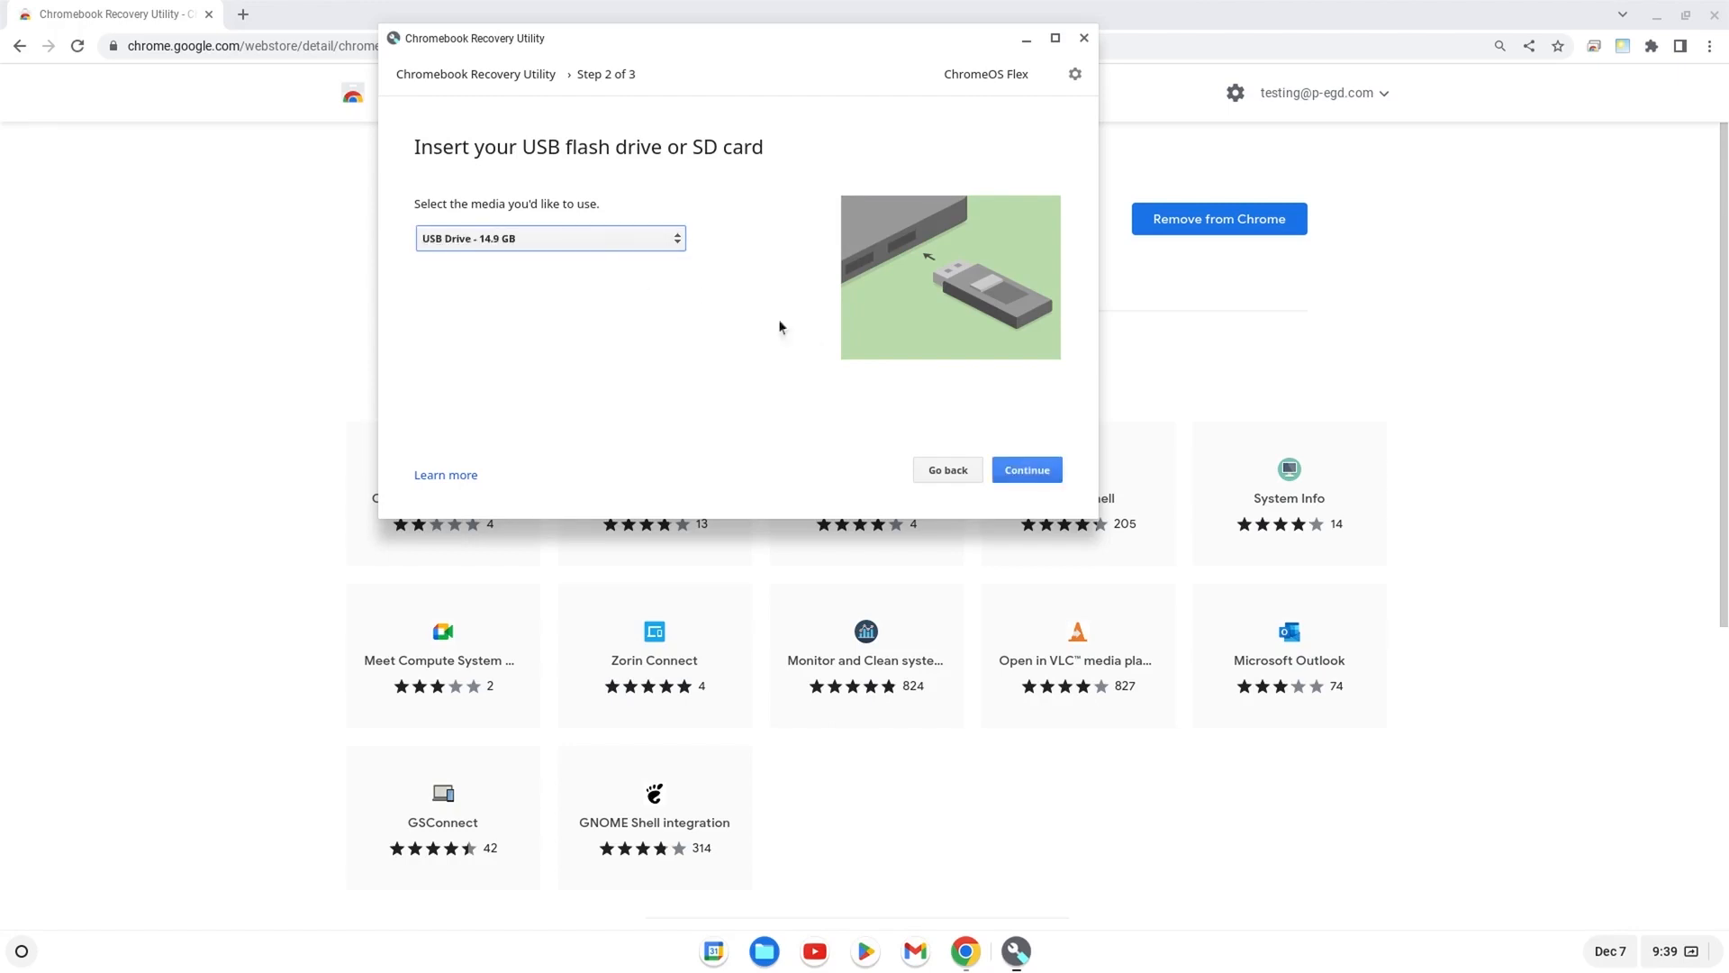
left_click(1027, 469)
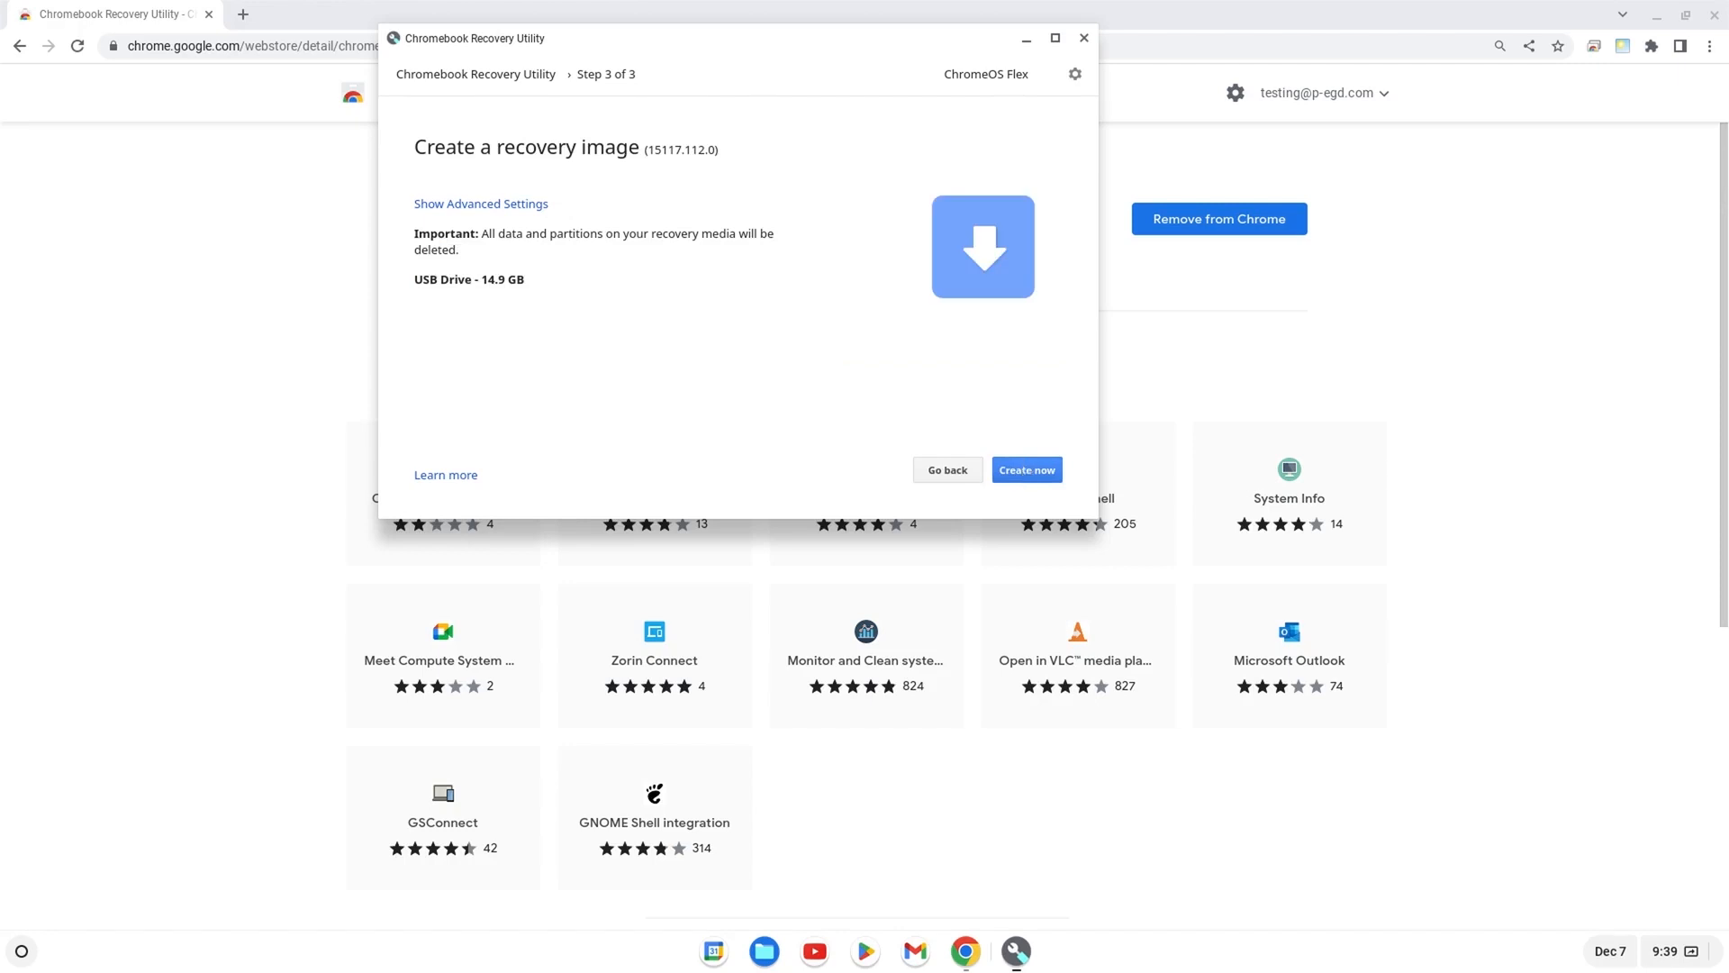
left_click(1026, 468)
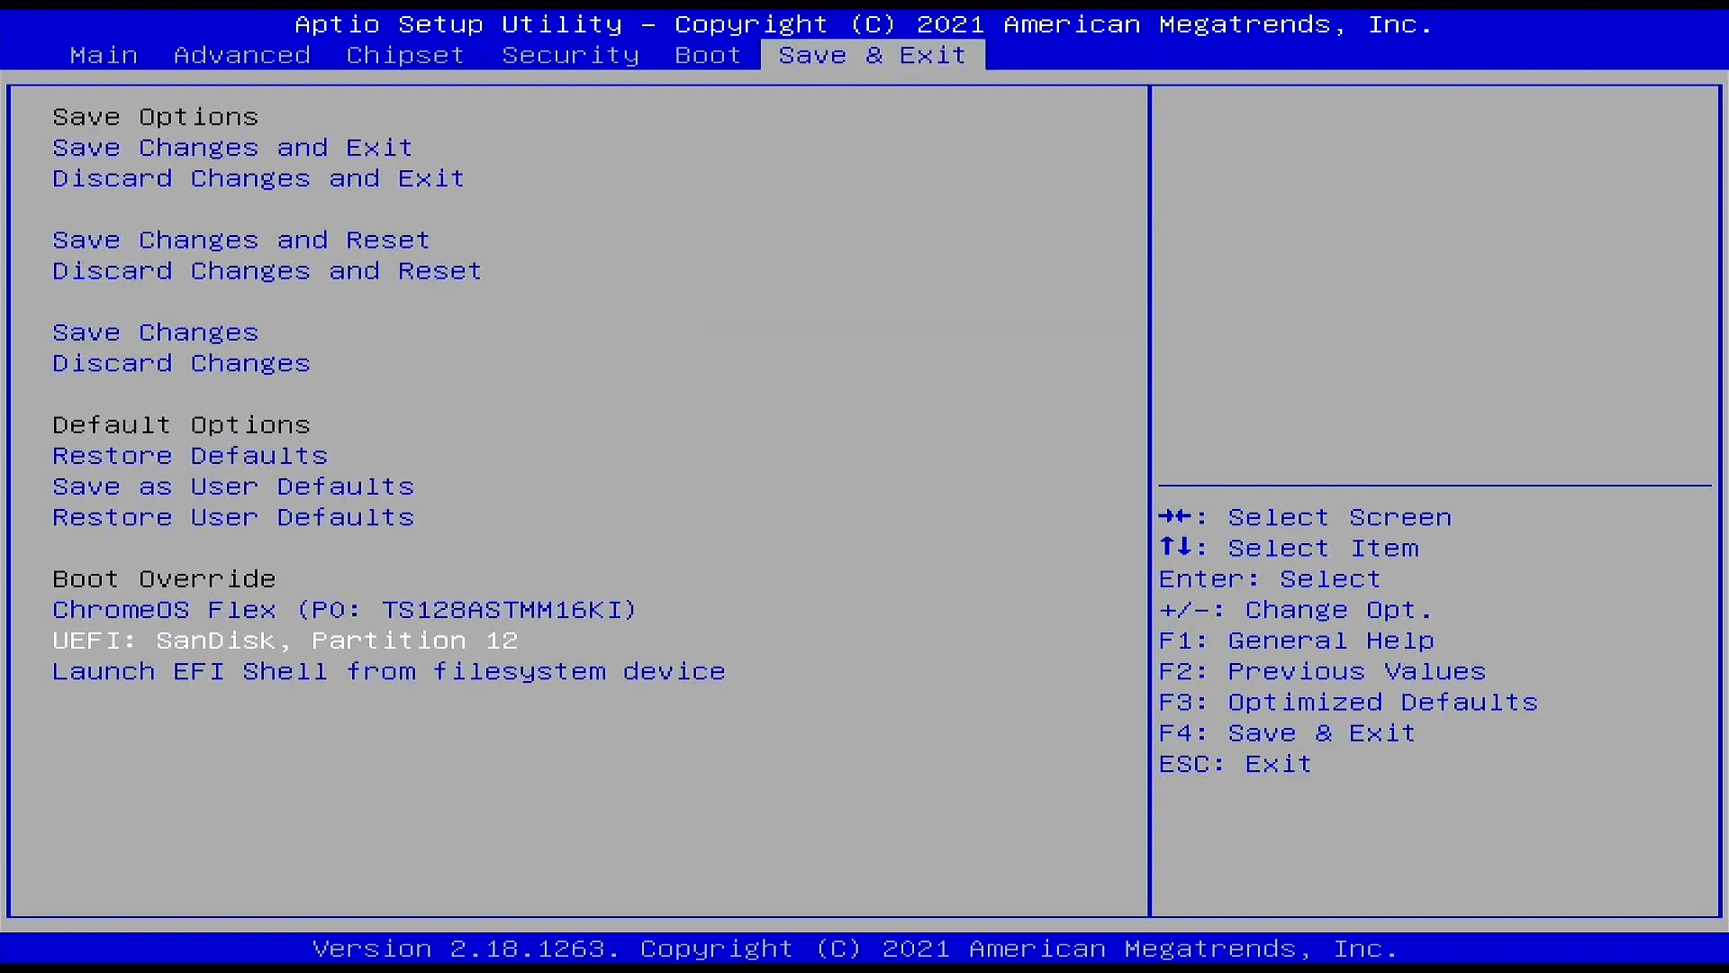
- Boot once from UEFI: SanDisk, Partition 12 via Boot Override
left_click(155, 609)
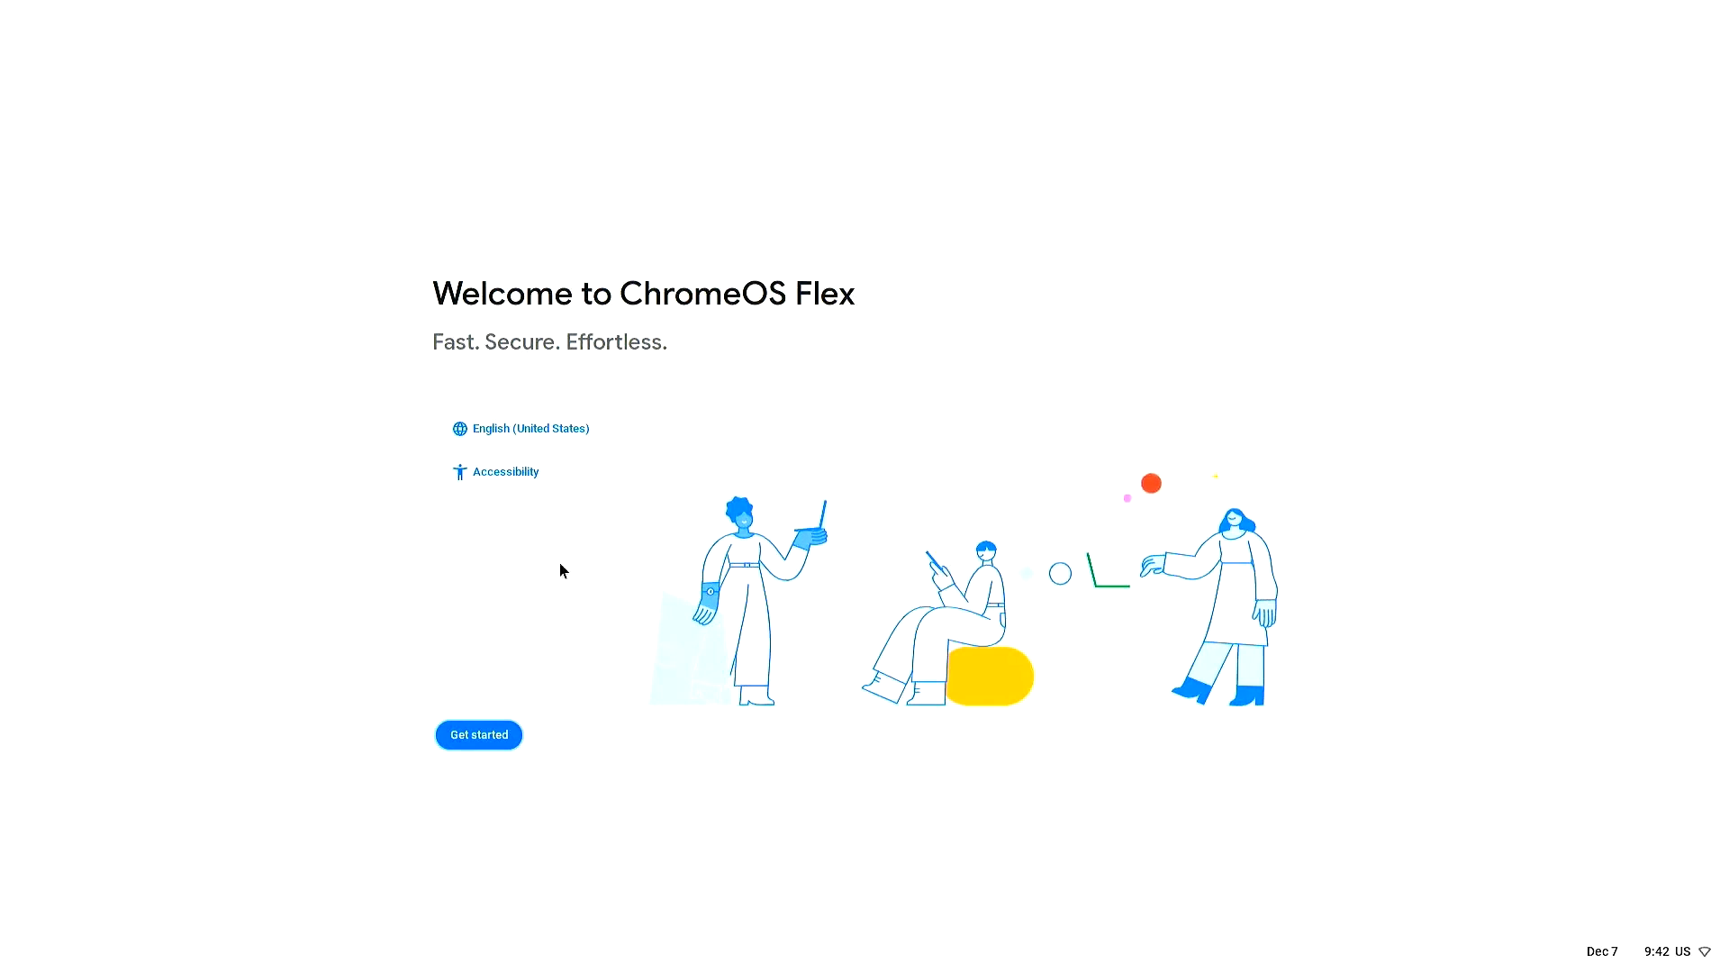
- Start ChromeOS Flex setup with Install ChromeOS Flex chosen instead of trying it first
left_click(479, 735)
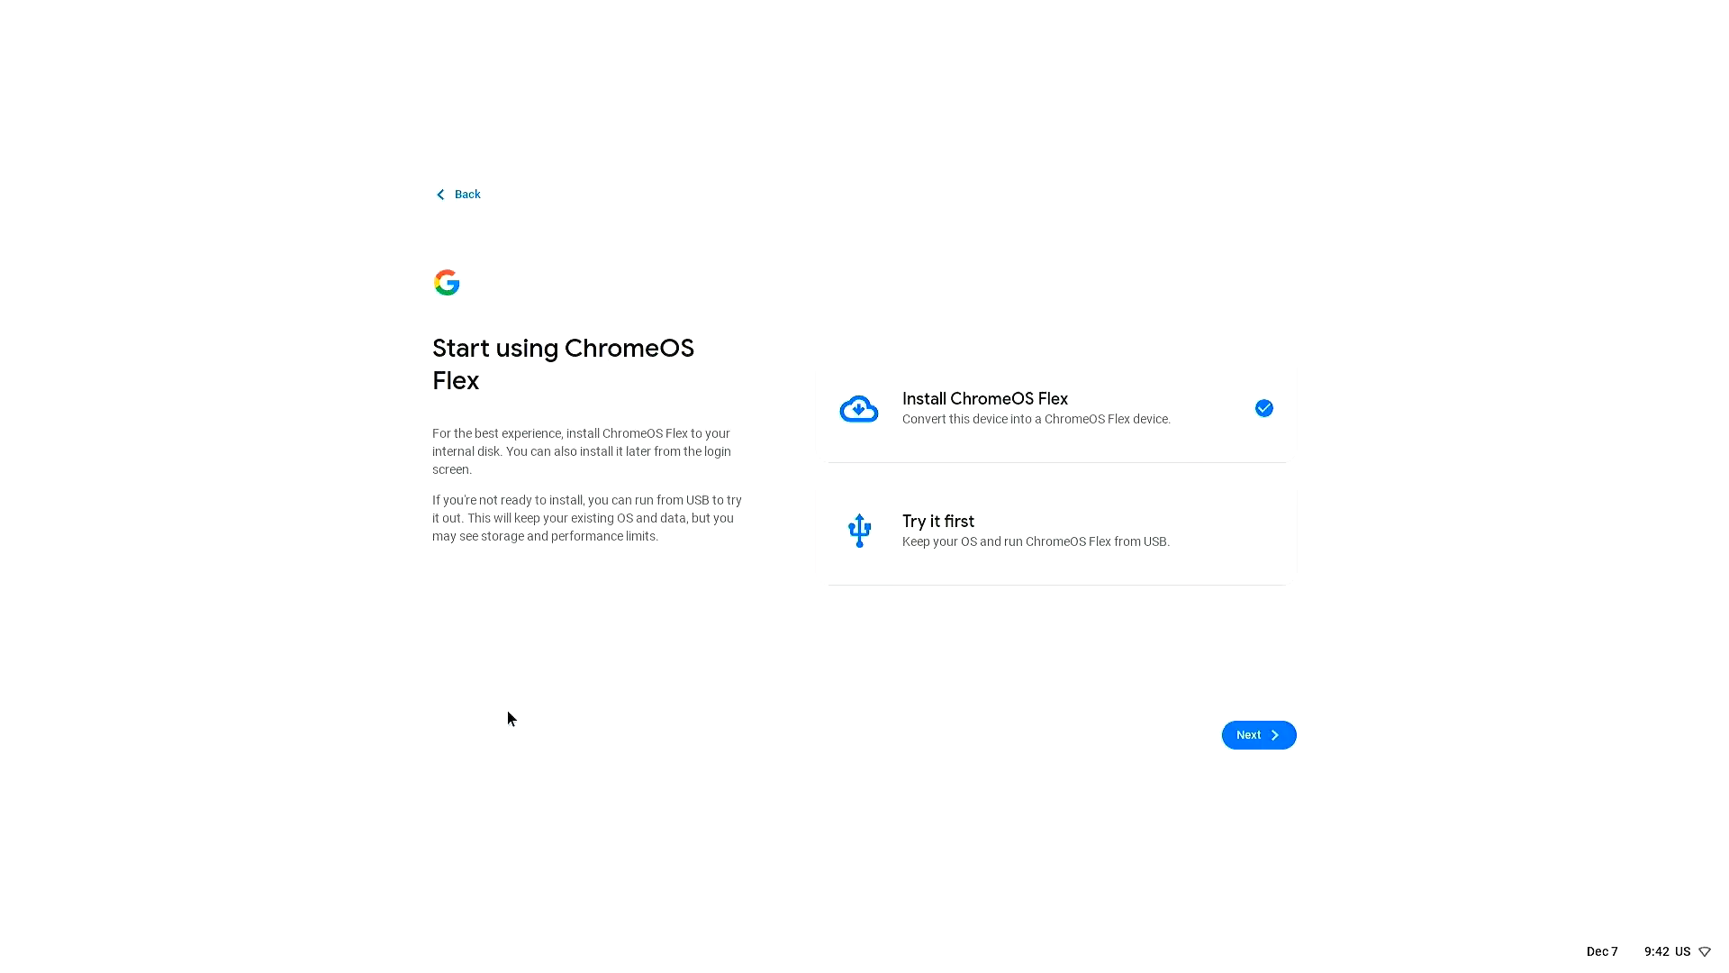
mouse_move(991, 418)
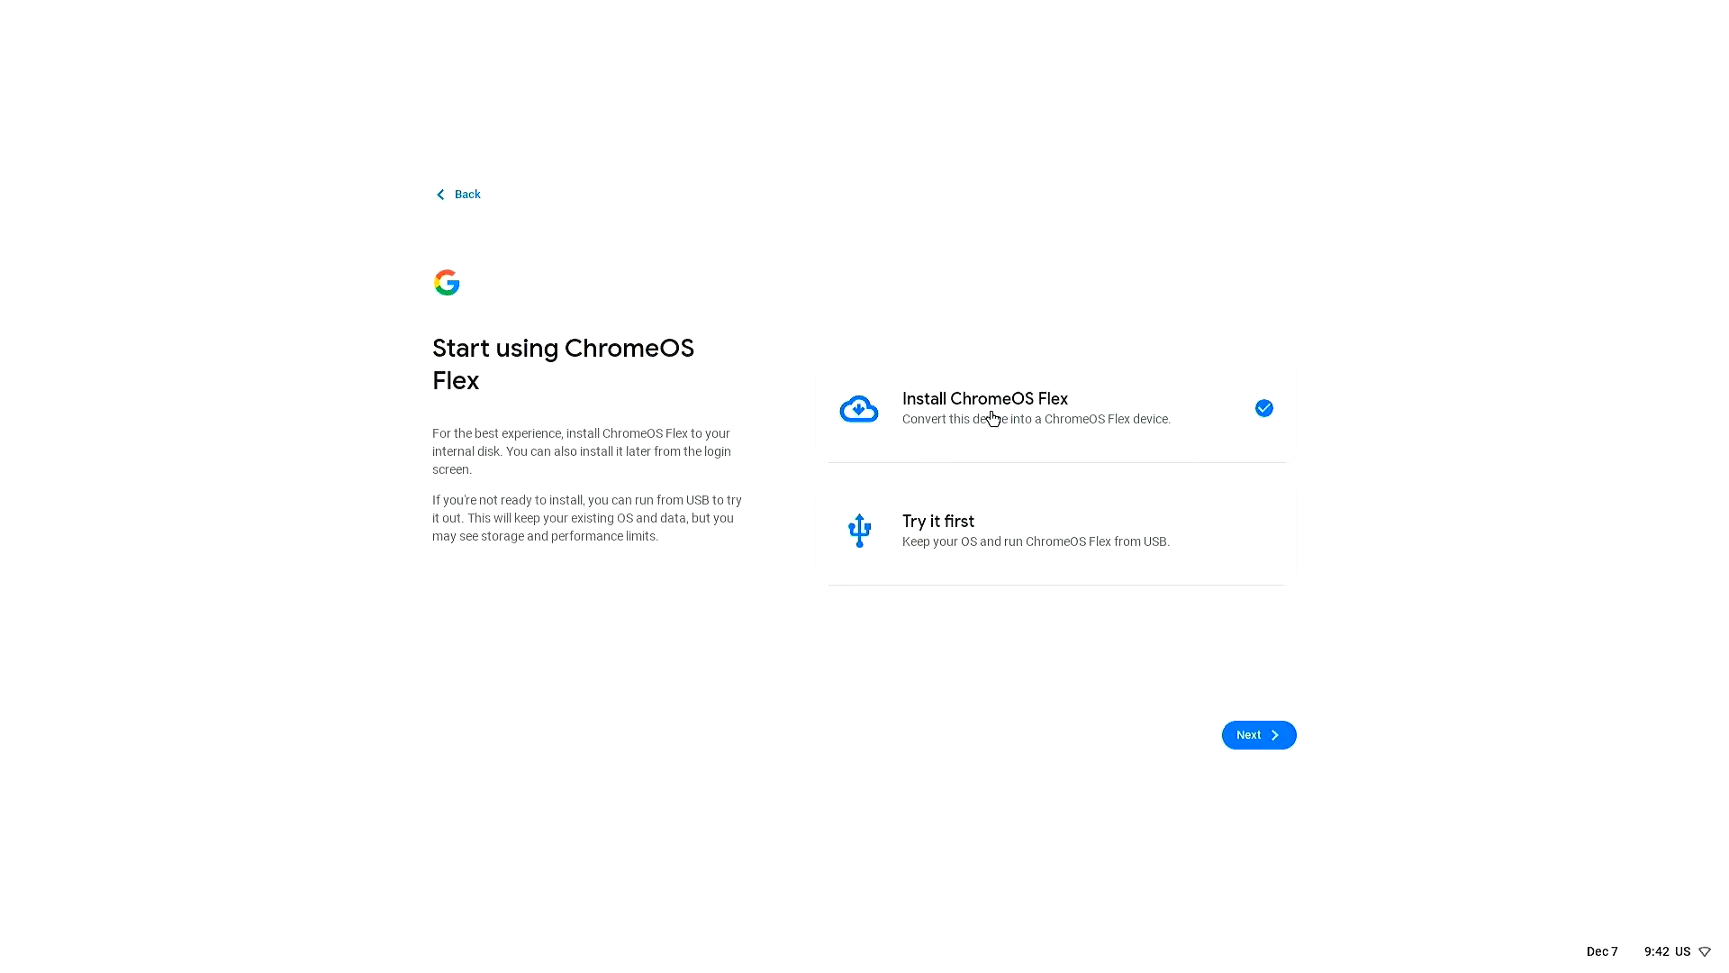
mouse_move(987, 519)
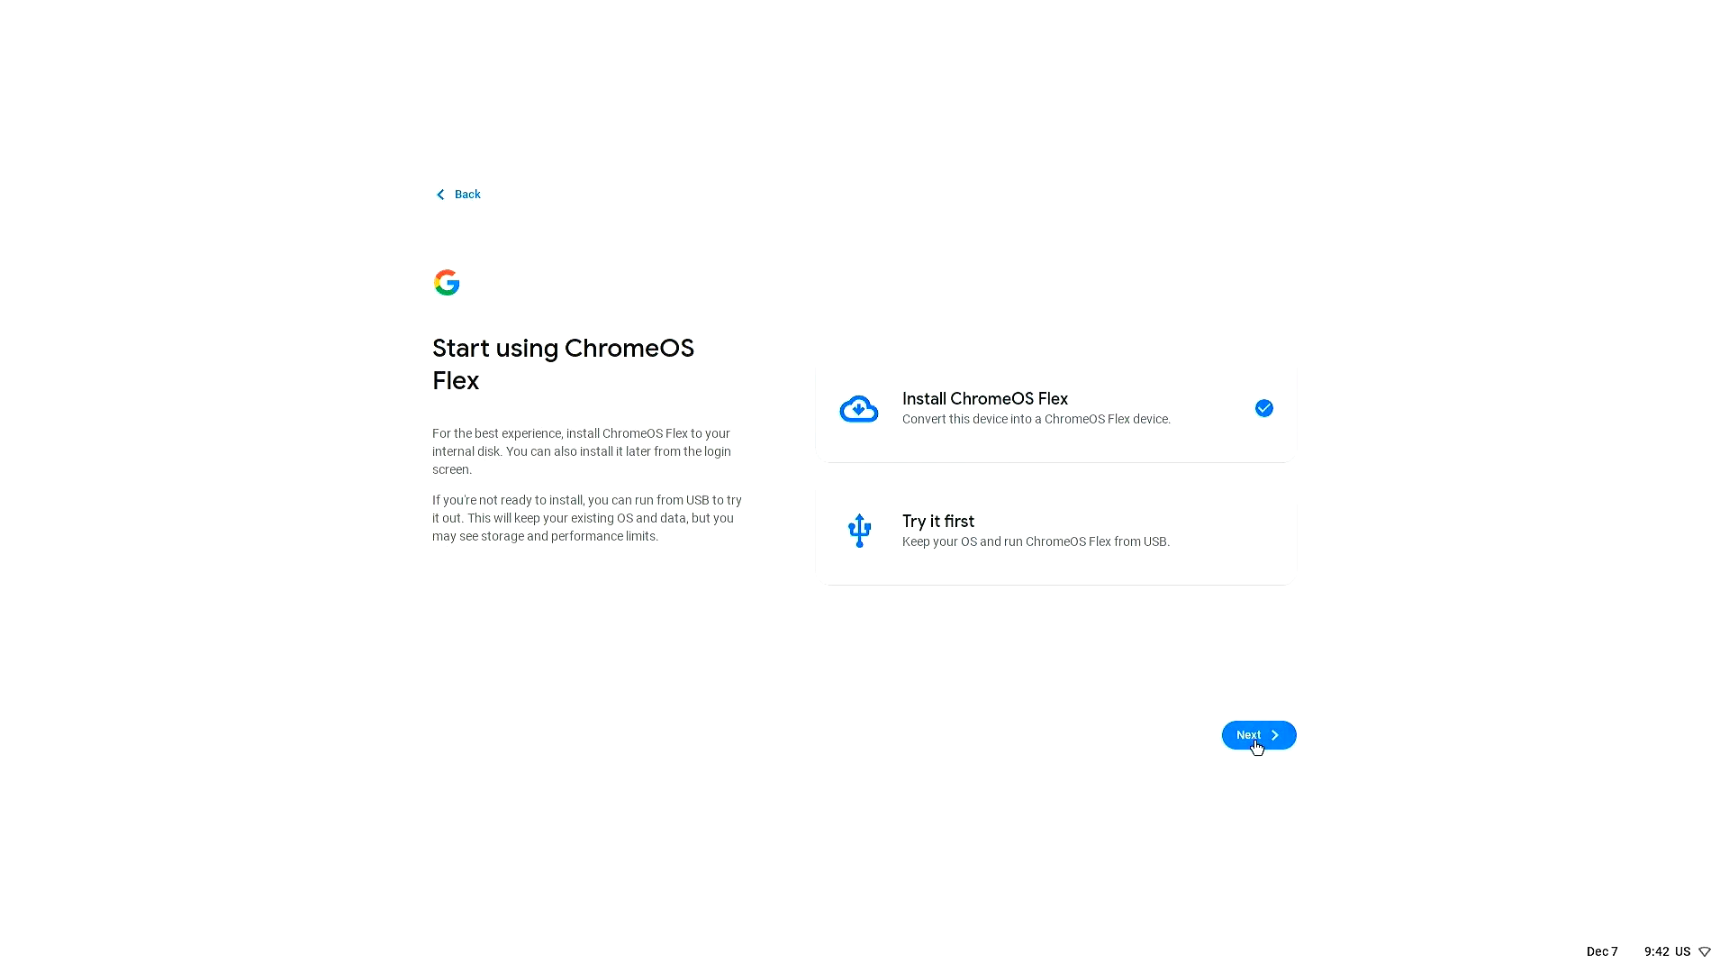
left_click(1257, 735)
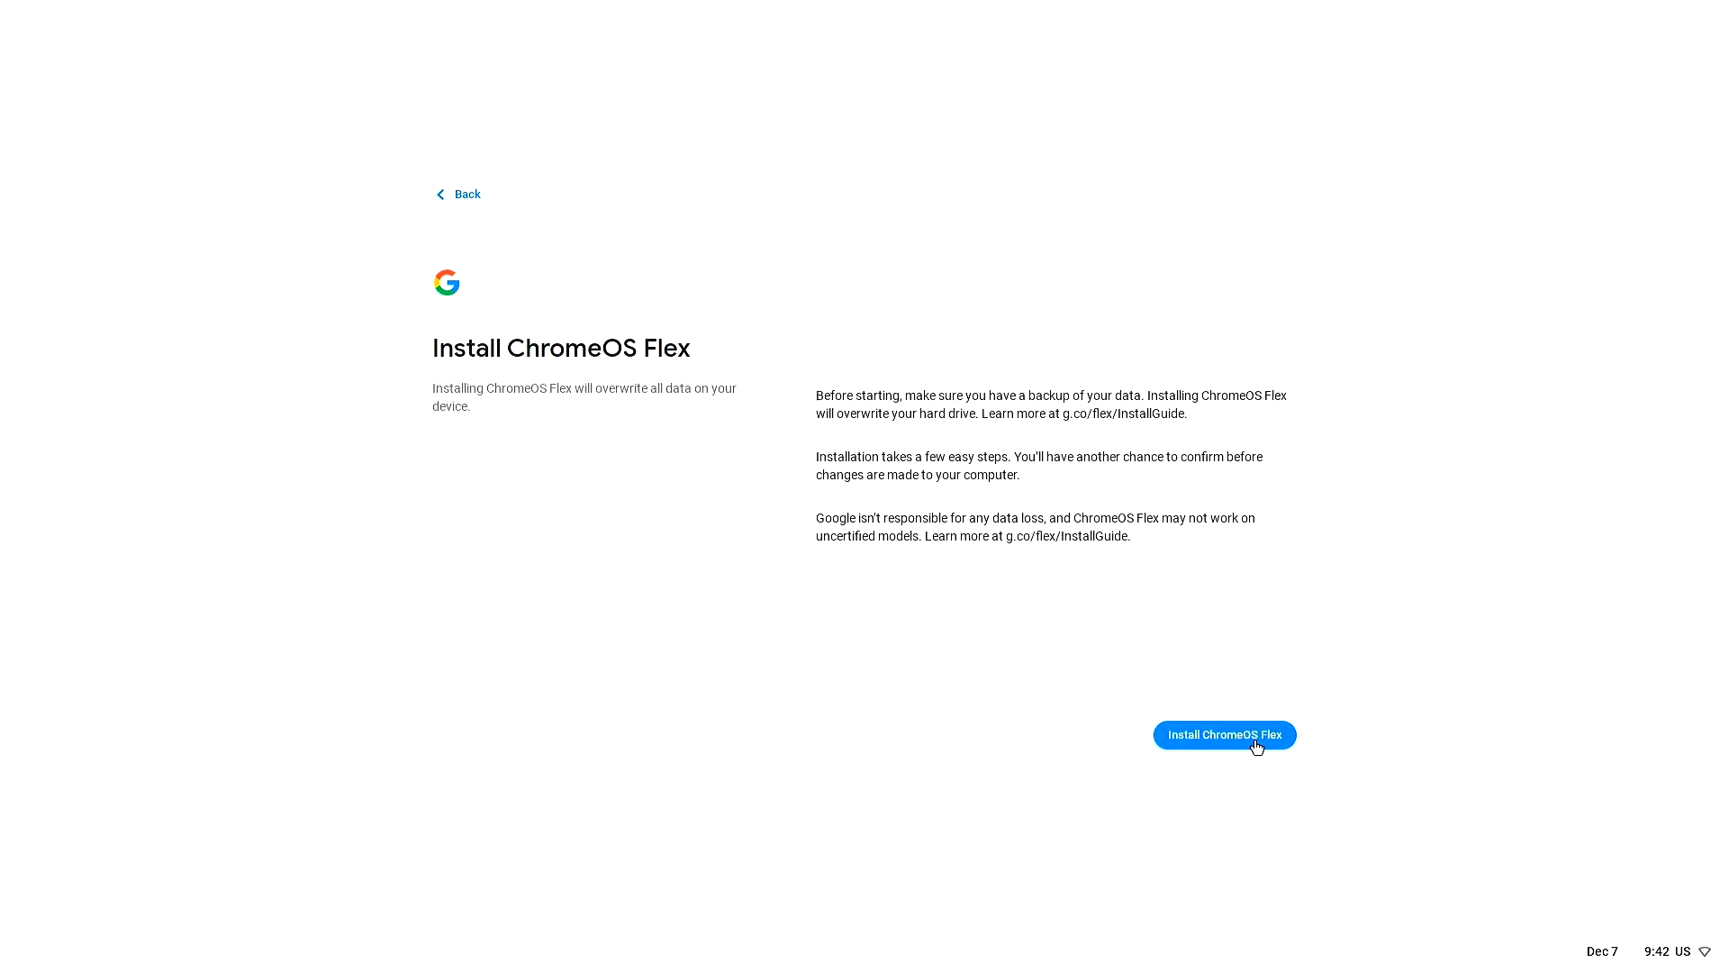
- Confirm erasing the hard drive so ChromeOS Flex installation begins
left_click(1225, 735)
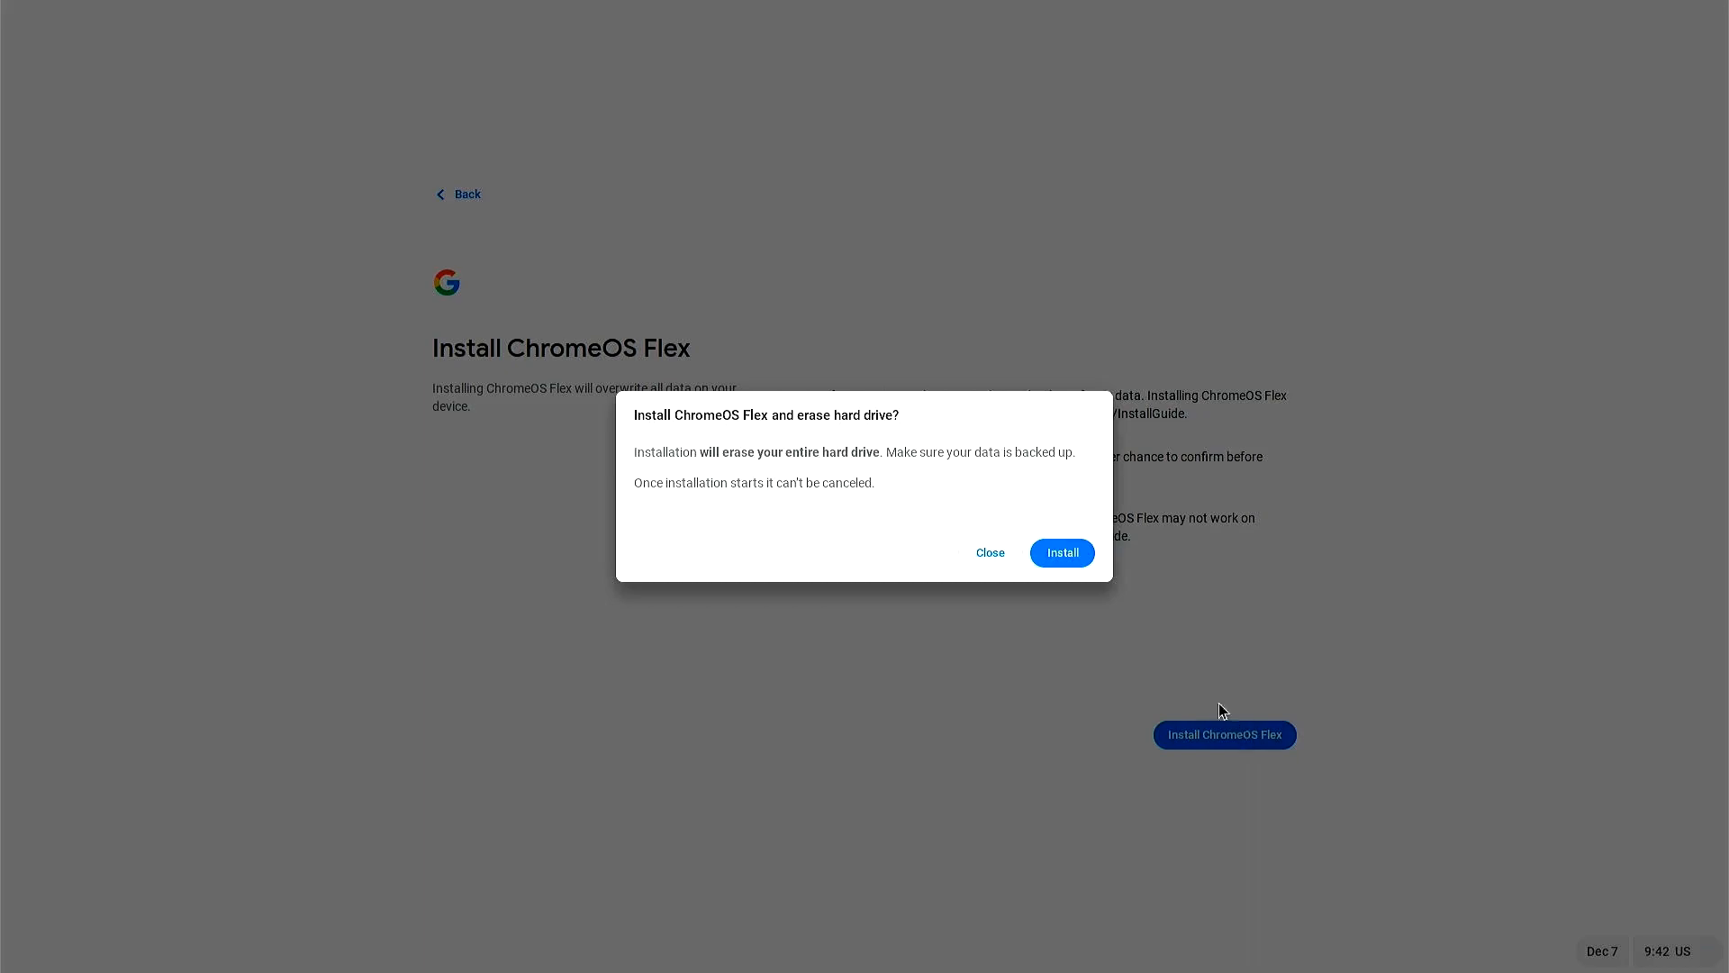
left_click(1063, 553)
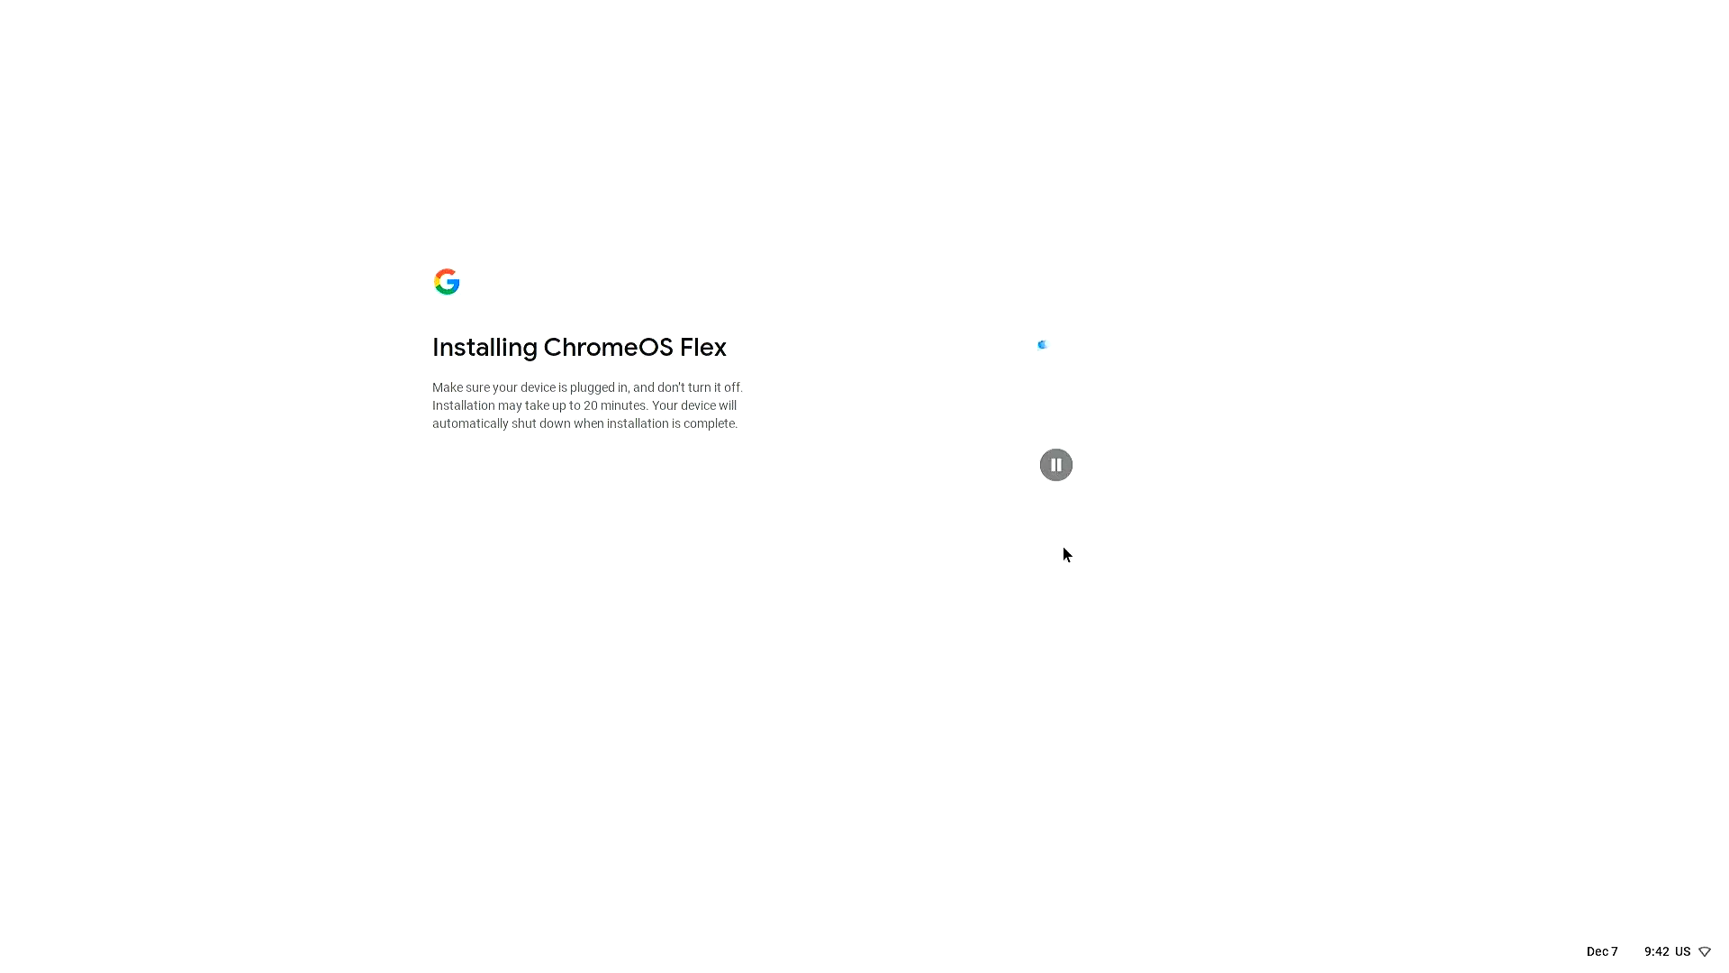